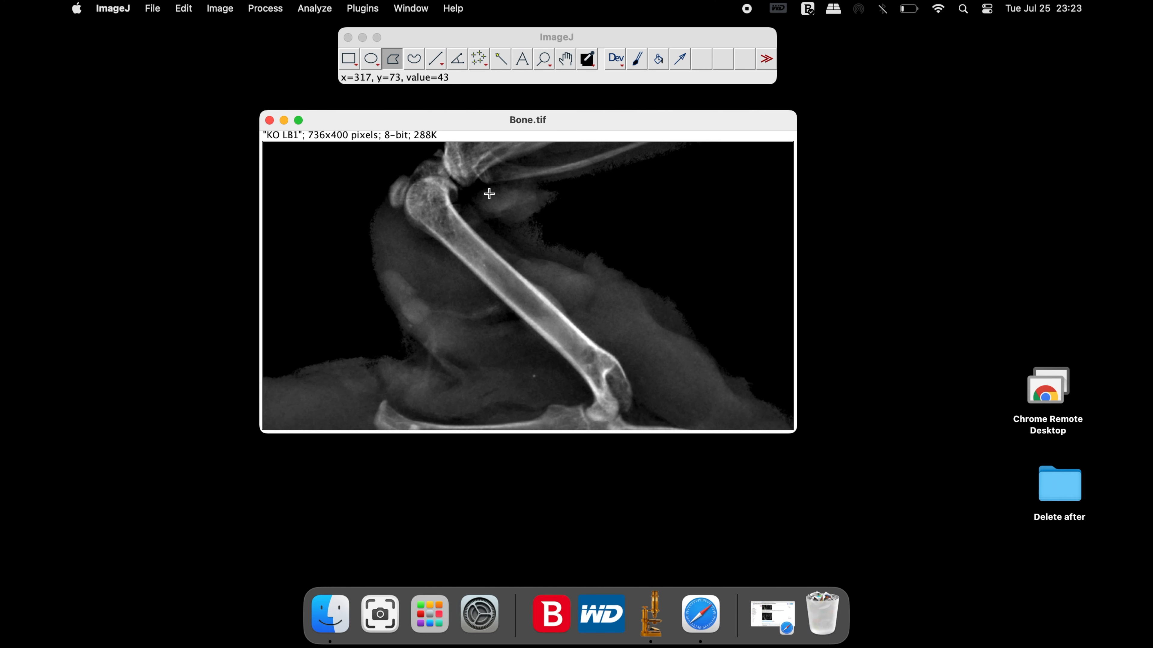
pyautogui.moveTo(464, 206)
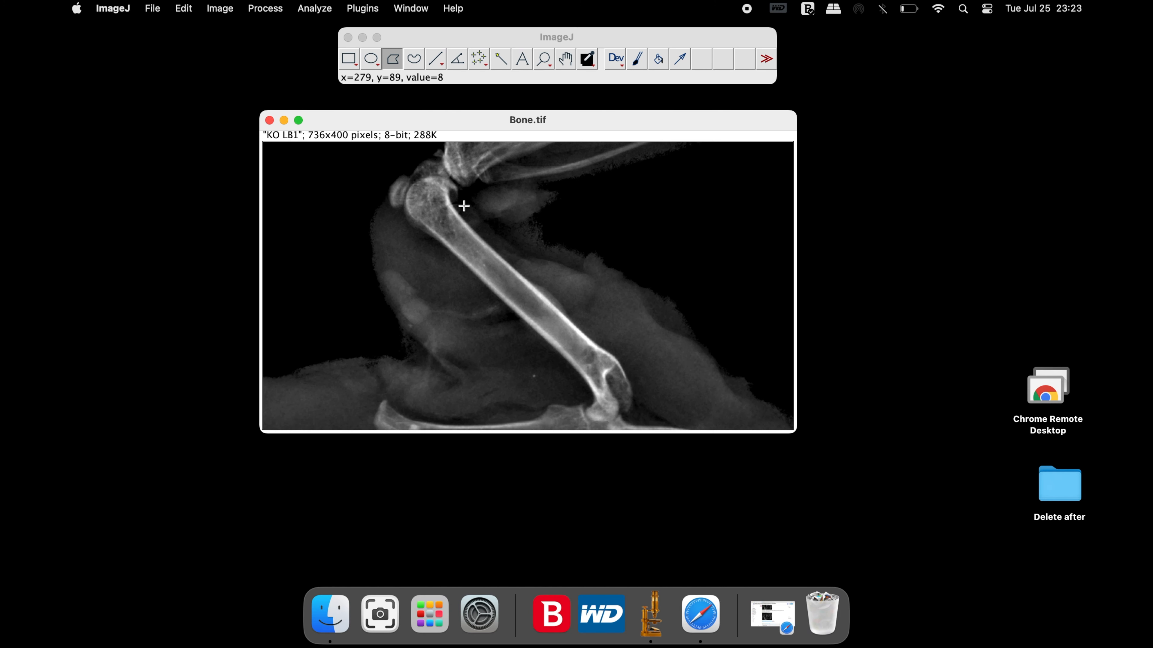
# Trace the upper and lower edges of the femur shaft in Bone.tif with line selections
pyautogui.moveTo(464, 205); pyautogui.dragTo(551, 361)
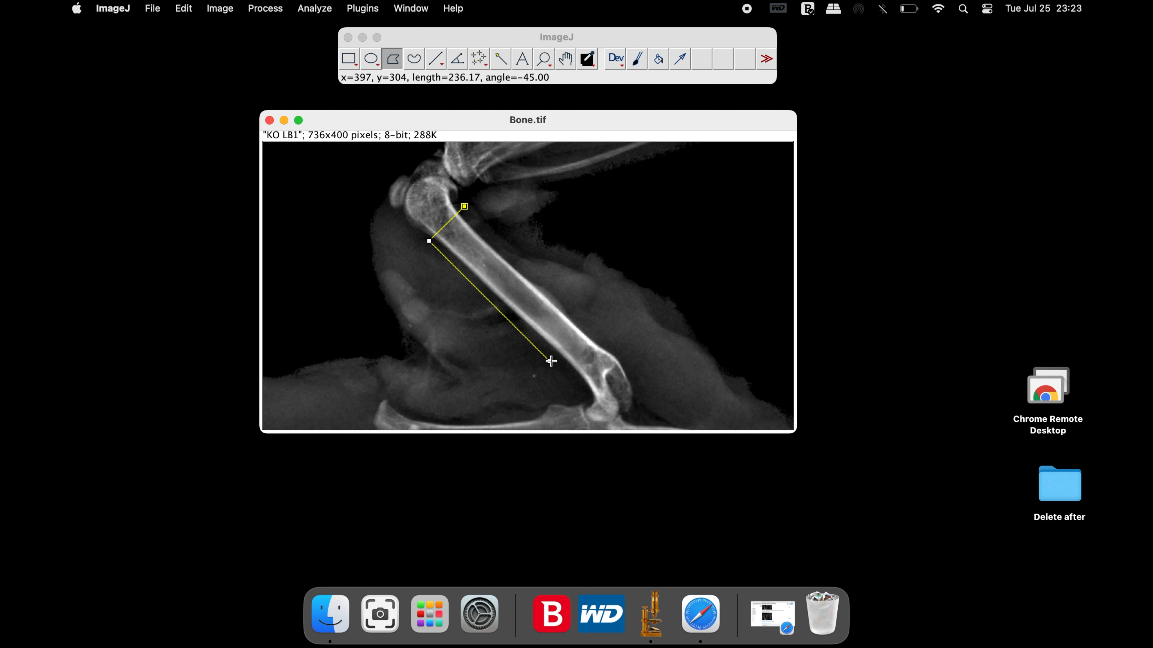
pyautogui.moveTo(551, 360); pyautogui.dragTo(601, 339)
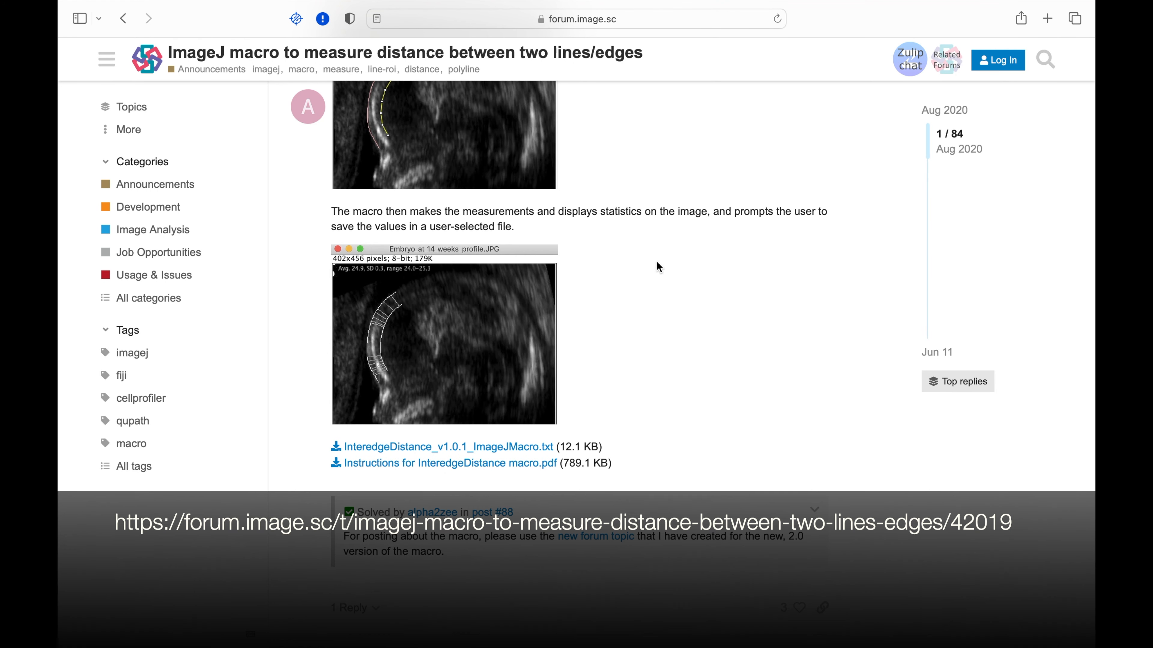
pyautogui.moveTo(546, 439)
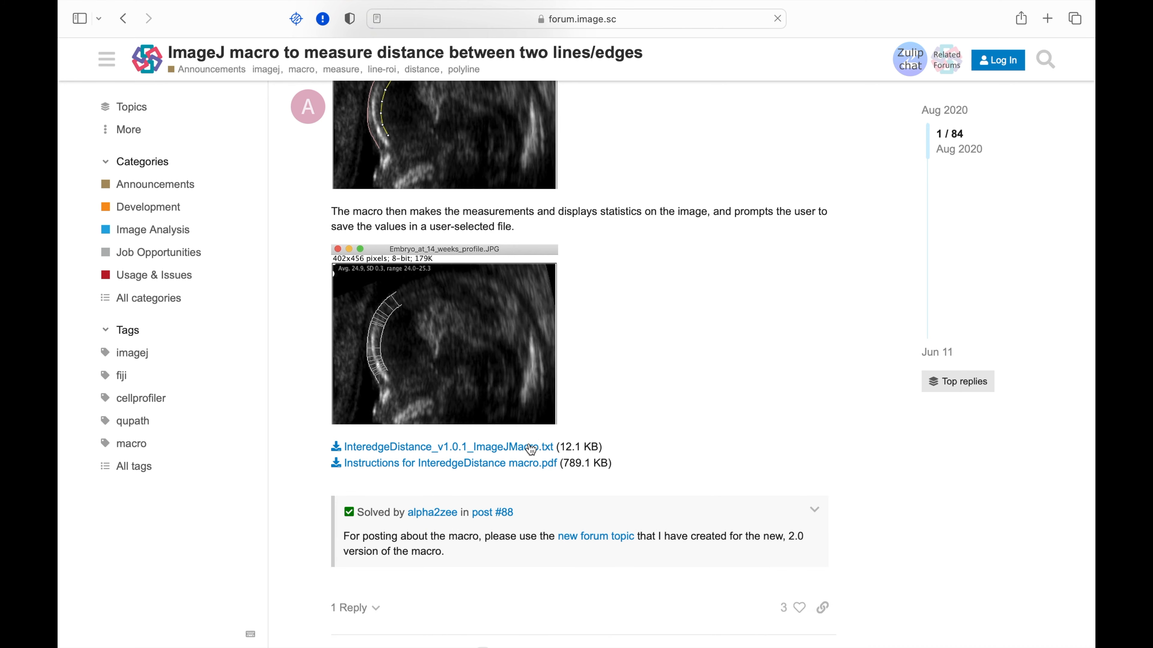
# Download InteredgeDistance_v1.0.1_ImageJMacro.txt from the forum post to the desktop
pyautogui.click(448, 447)
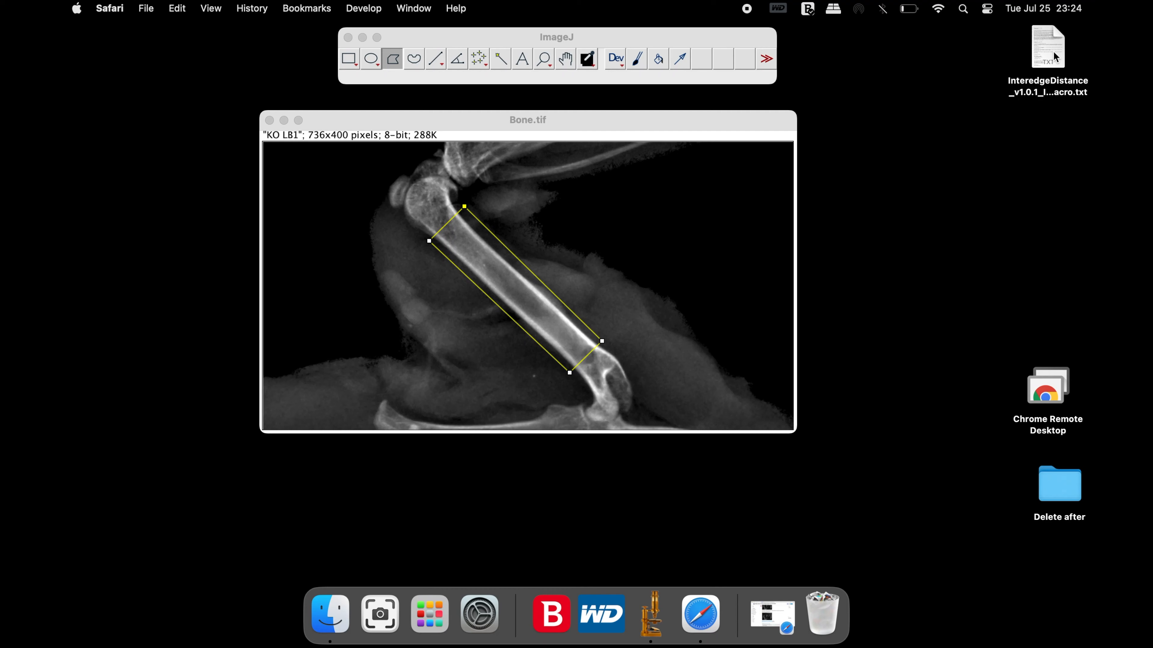
# Copy the downloaded InteredgeDistance code into a new Macro.ijm editor in ImageJ
pyautogui.doubleClick(1047, 47)
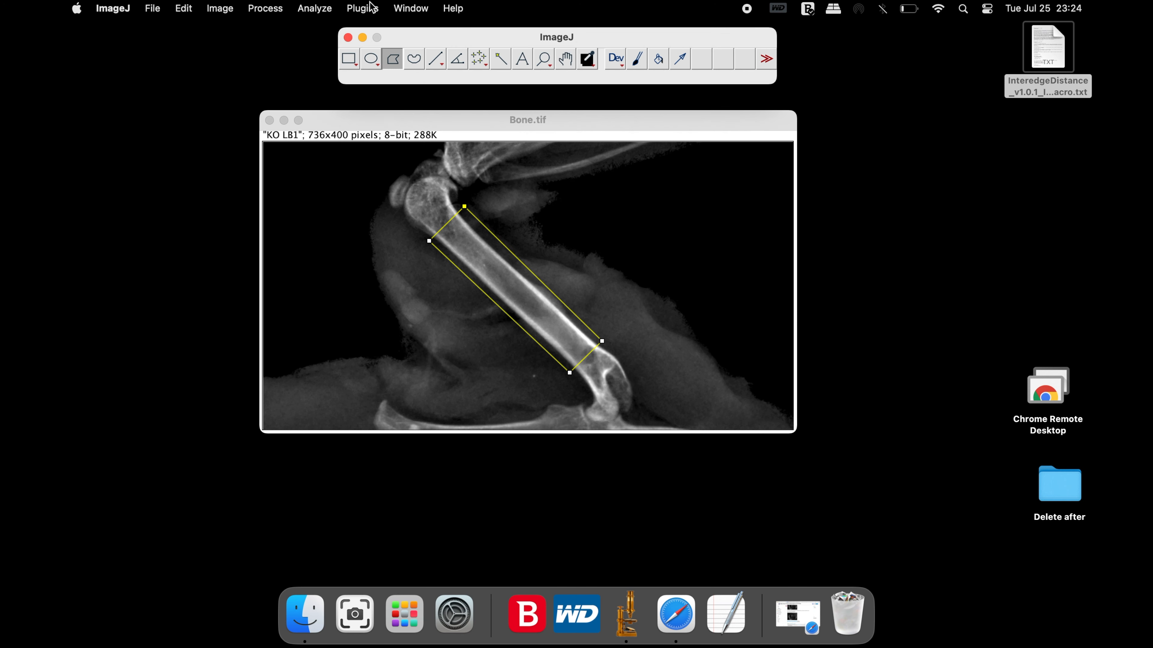
pyautogui.click(360, 8)
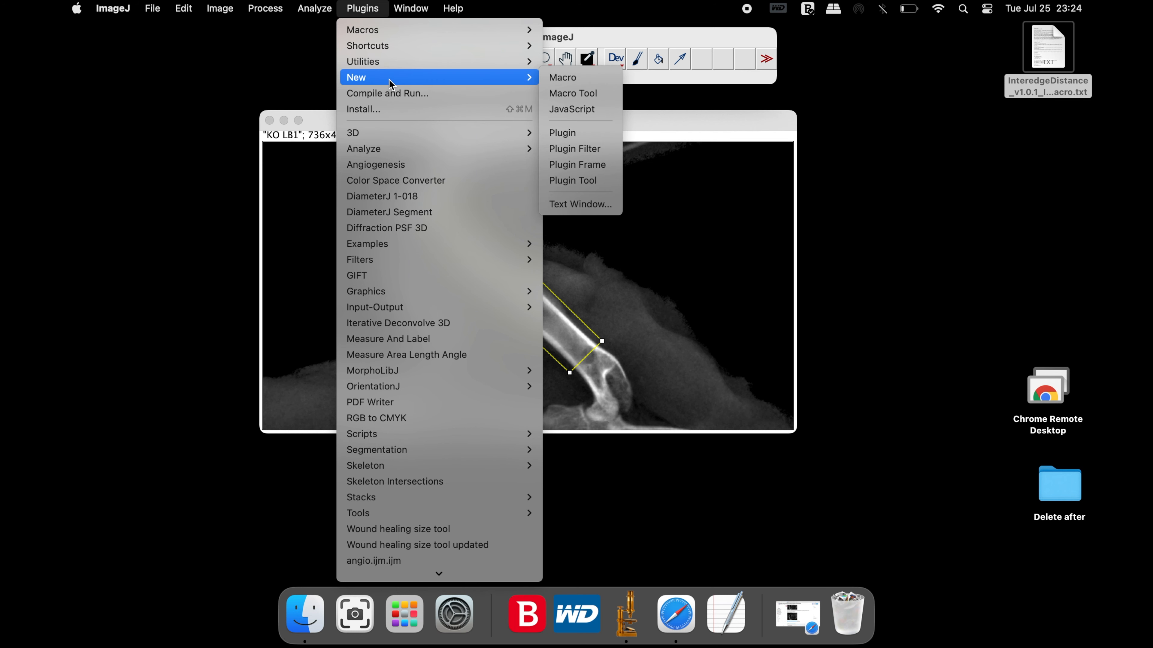
pyautogui.click(563, 78)
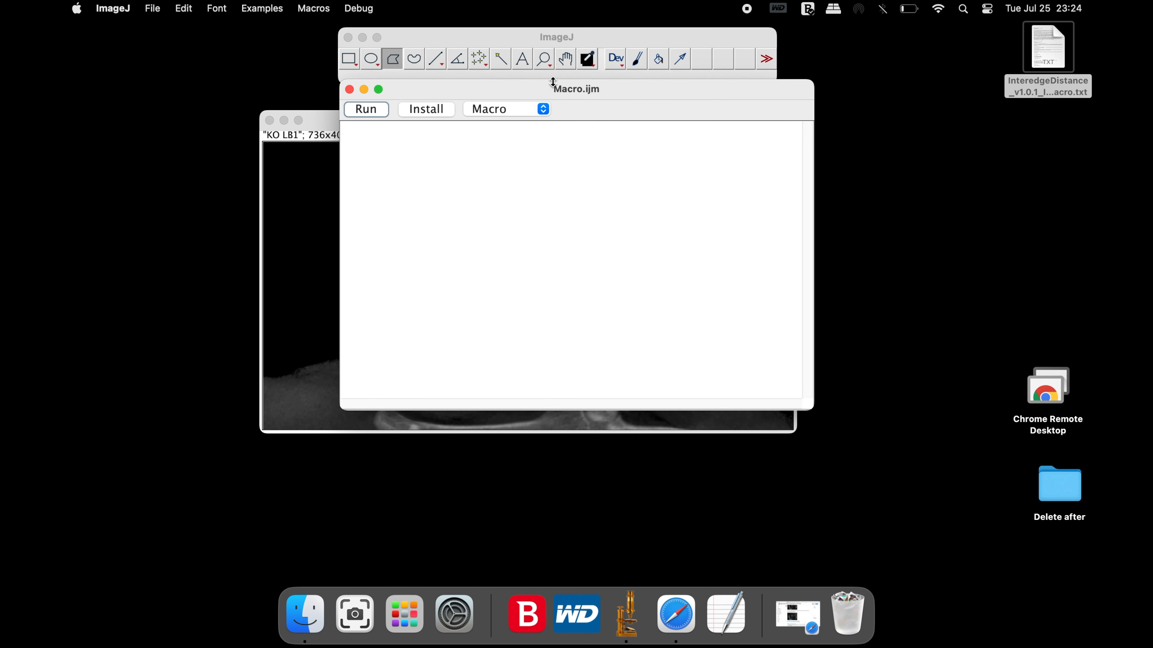
pyautogui.click(183, 8)
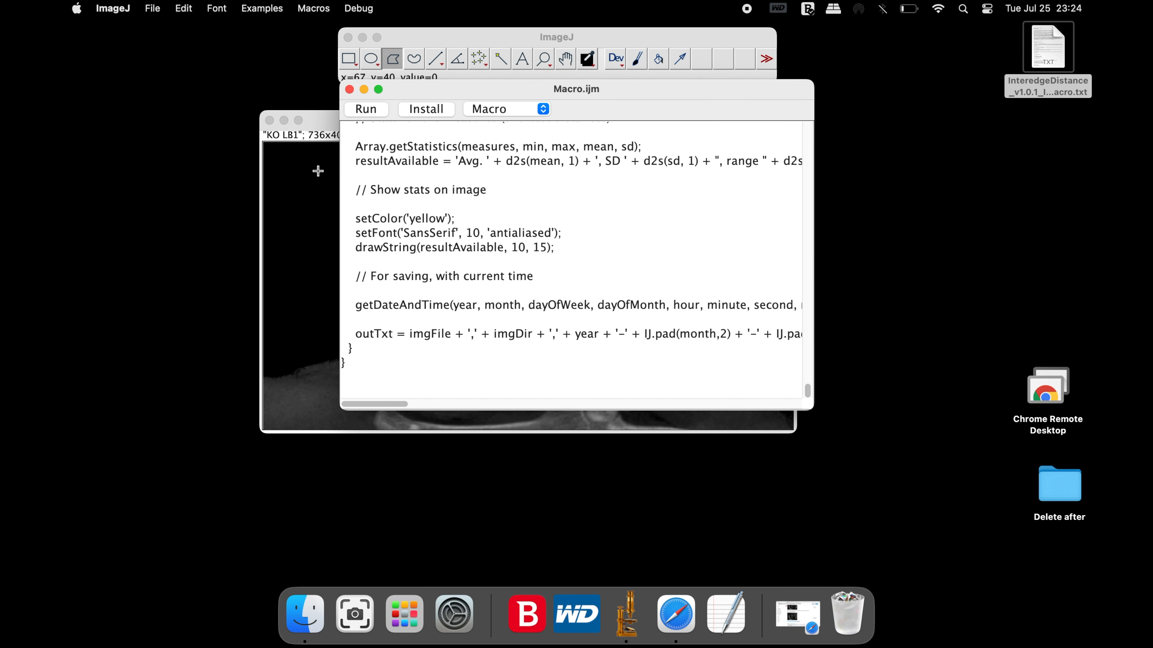
pyautogui.moveTo(371, 151)
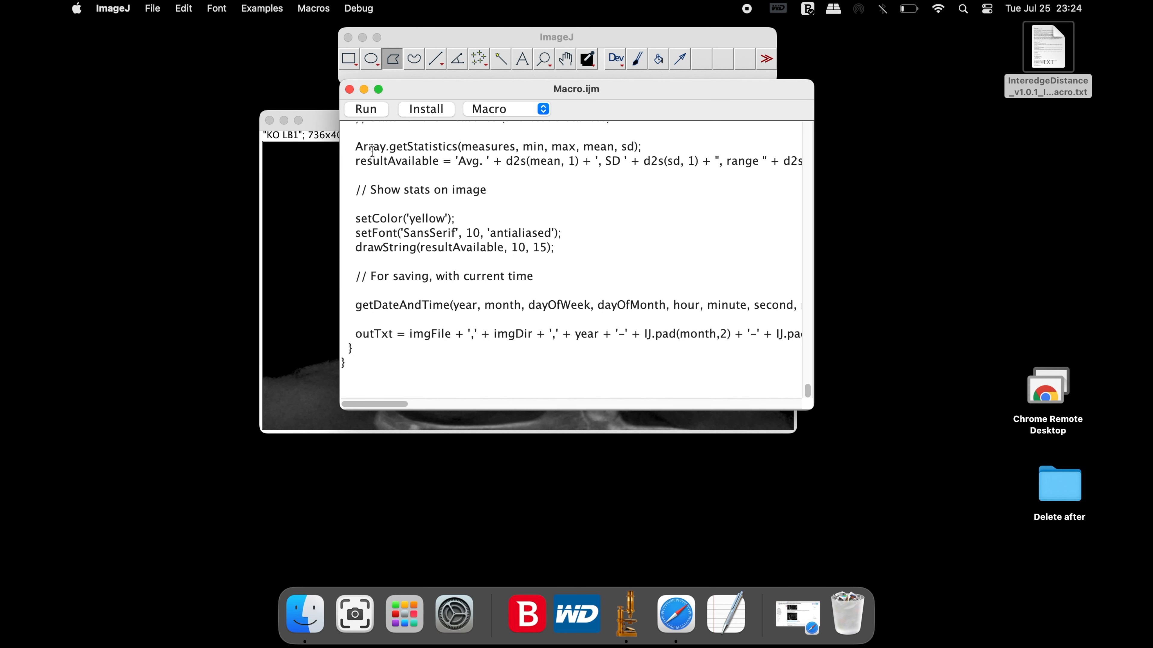
pyautogui.click(152, 8)
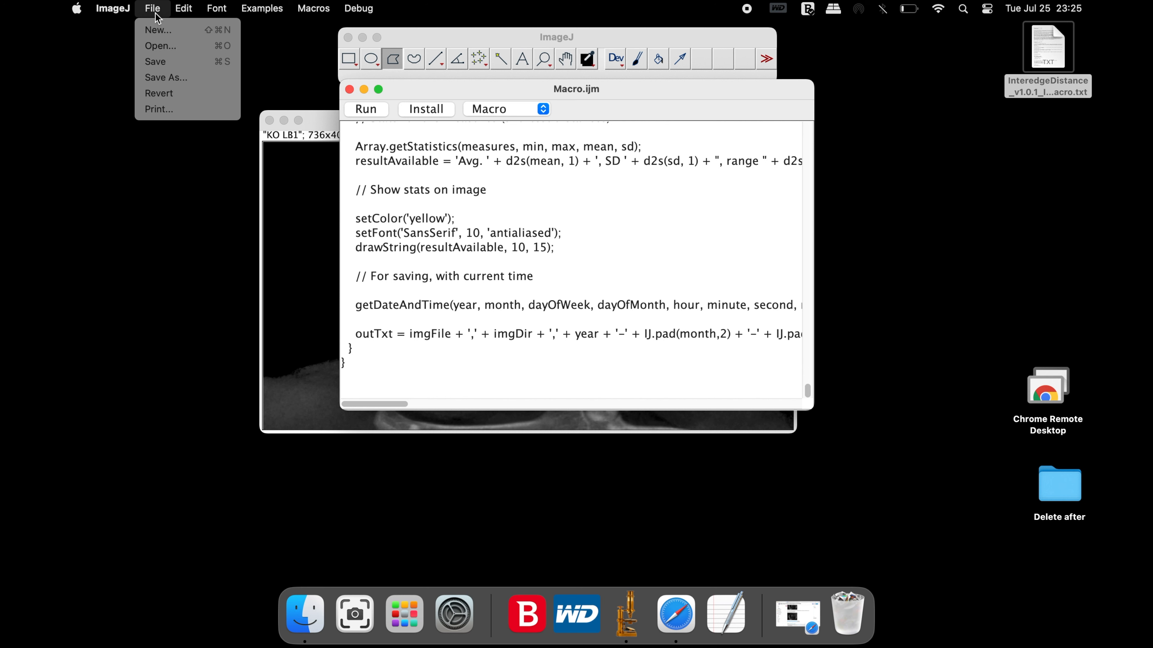
# Save the macro to the desktop as Width_Macro.ijm and close its editor
pyautogui.click(166, 77)
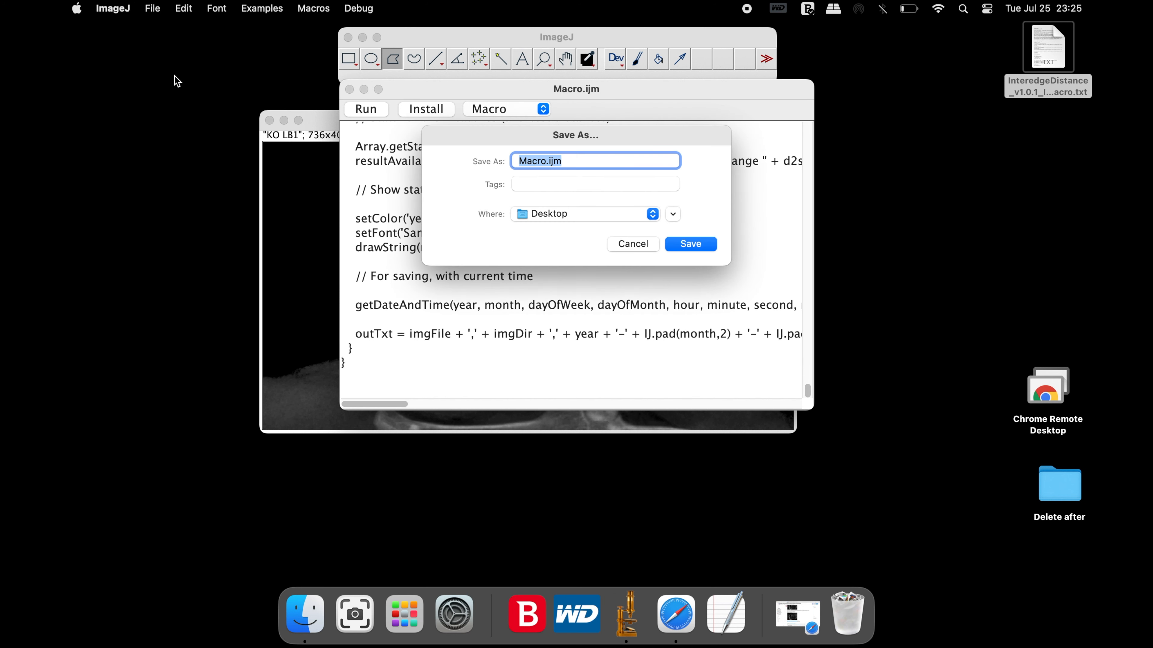
pyautogui.write('Width_')
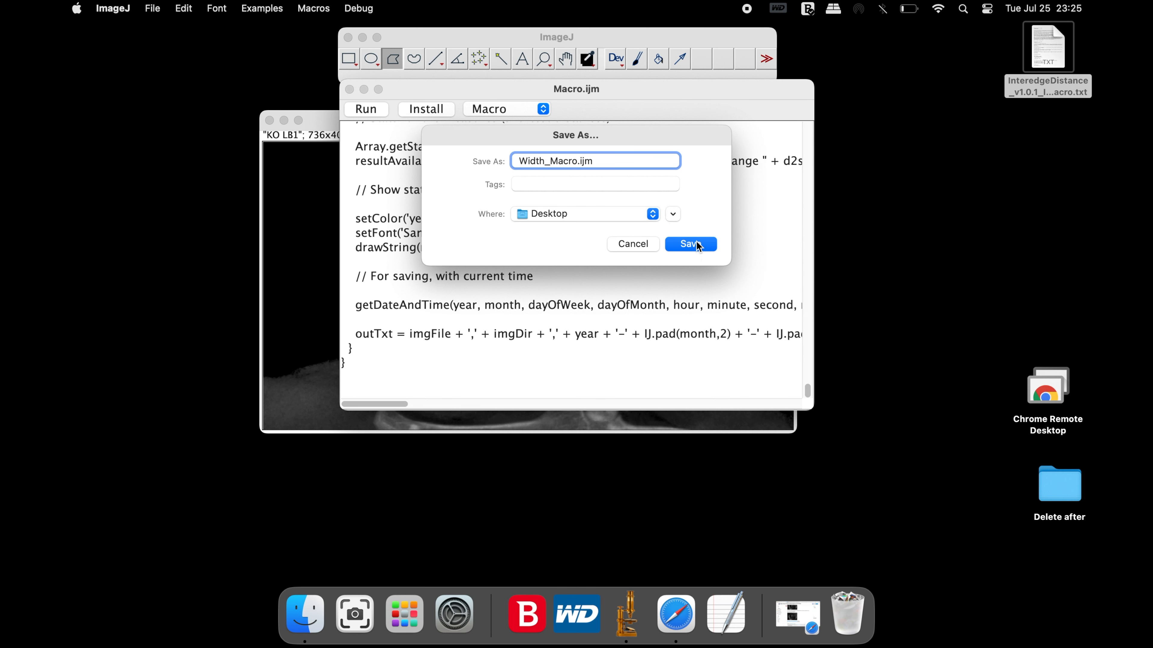
pyautogui.click(689, 244)
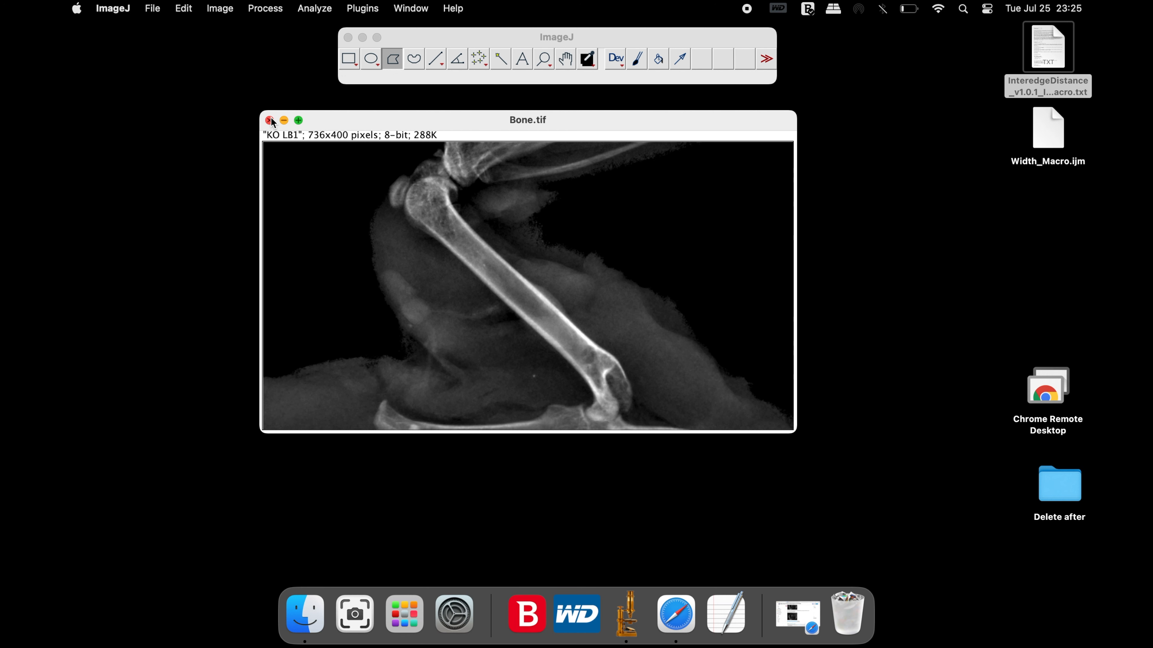
# Close Bone.tif, save an empty TextEdit file 'My results' on the desktop, and reopen Width_Macro.ijm
pyautogui.click(271, 121)
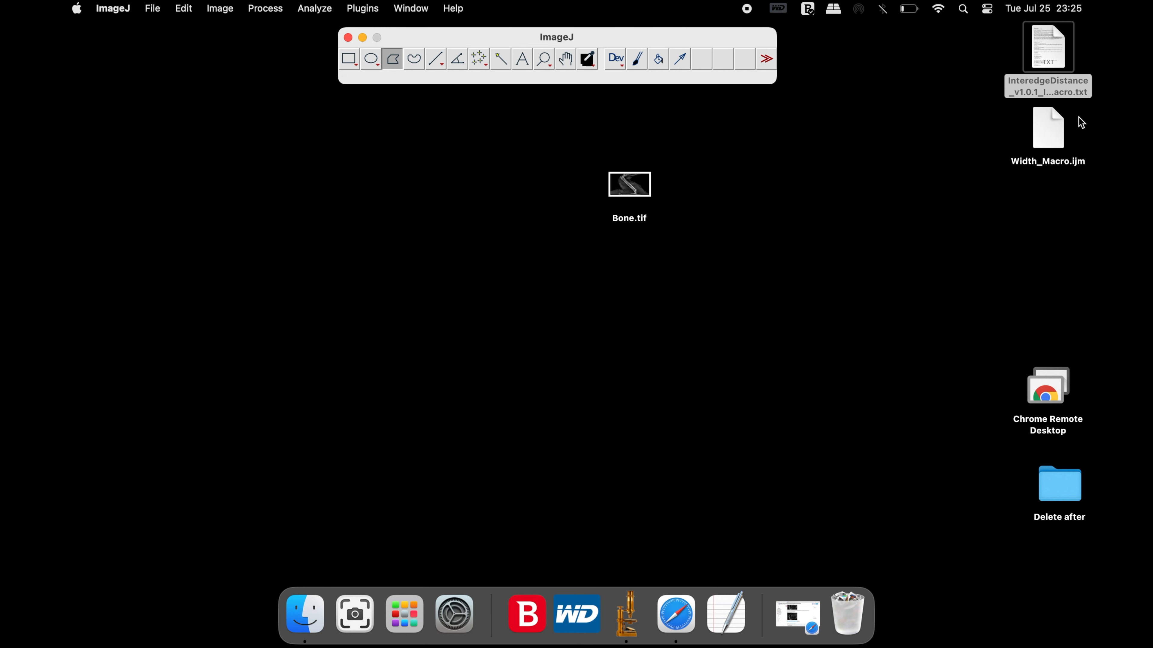
pyautogui.moveTo(1047, 127); pyautogui.dragTo(702, 189)
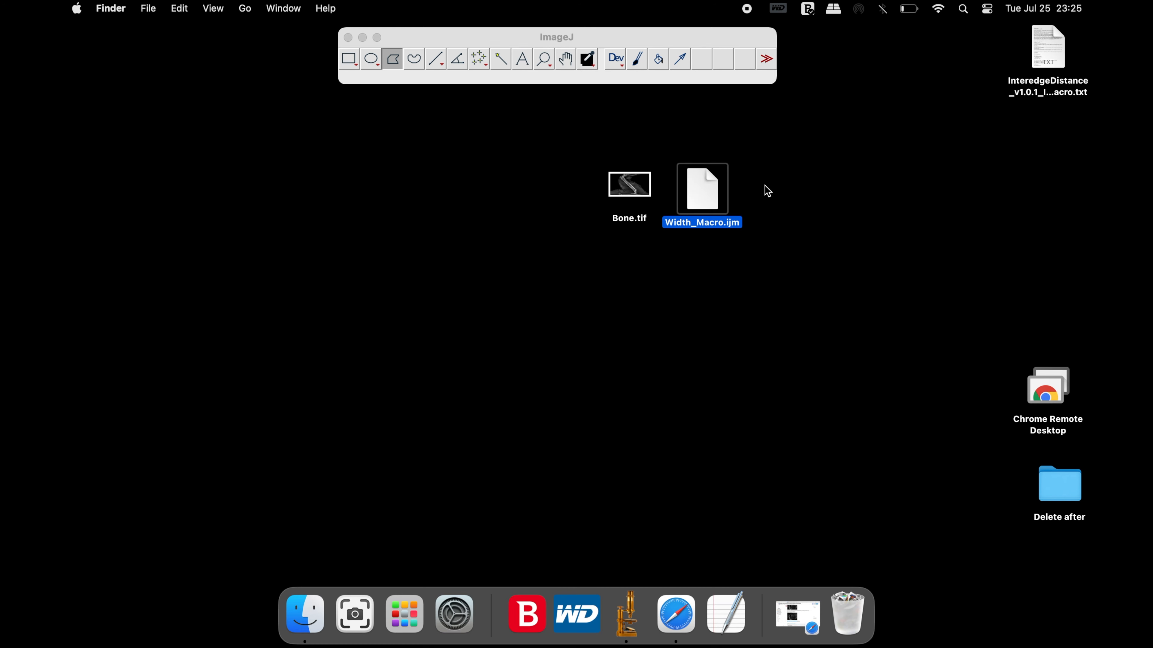
pyautogui.click(725, 614)
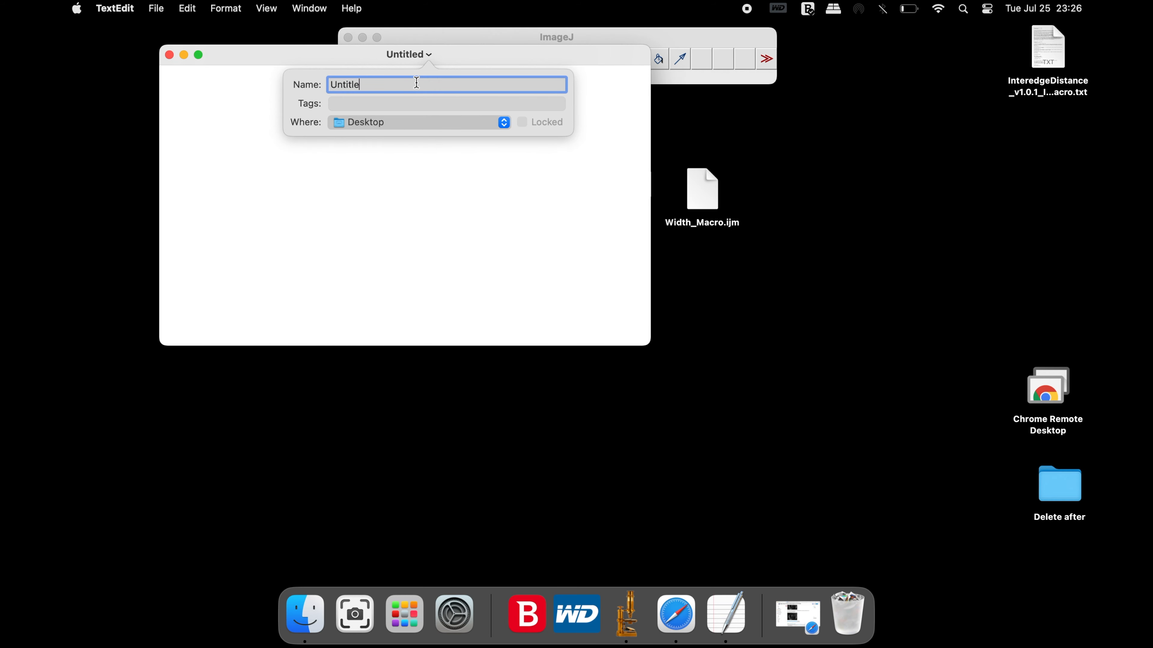
pyautogui.write('My resu')
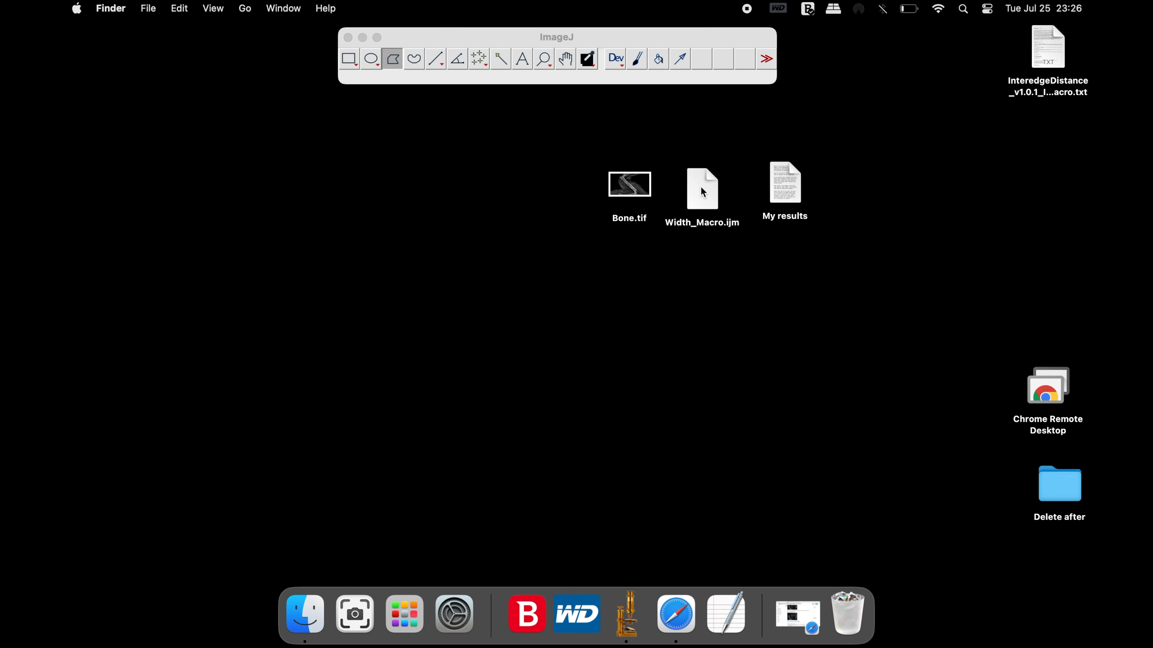
pyautogui.doubleClick(701, 189)
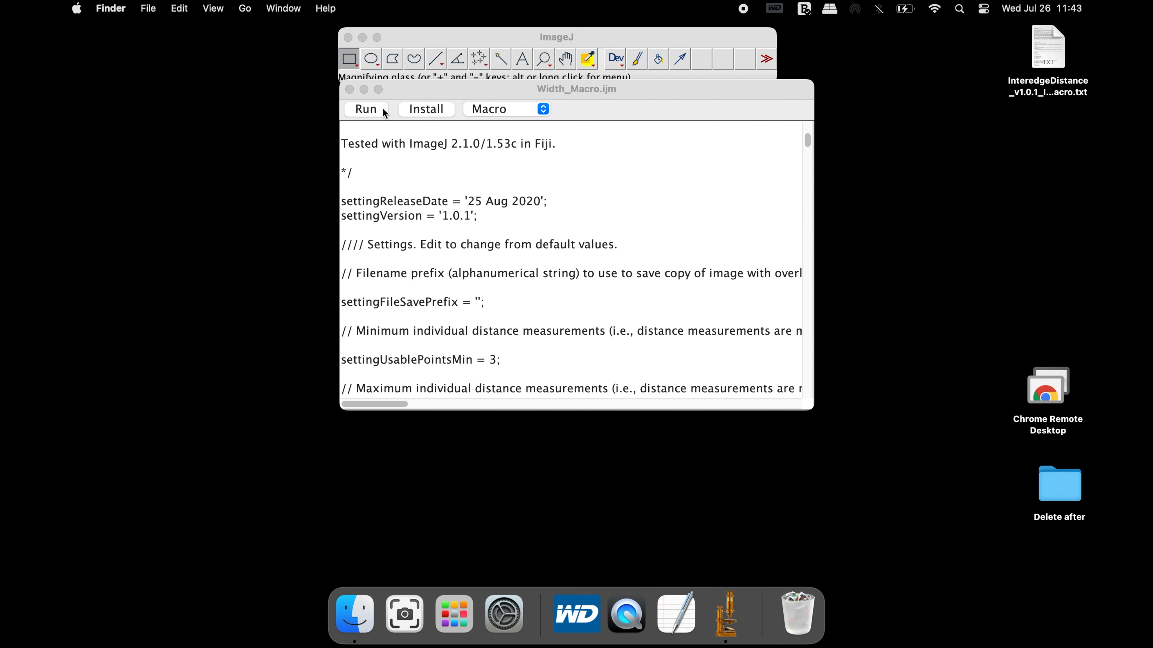
# Run Width_Macro.ijm and choose My results as its output file
pyautogui.click(365, 109)
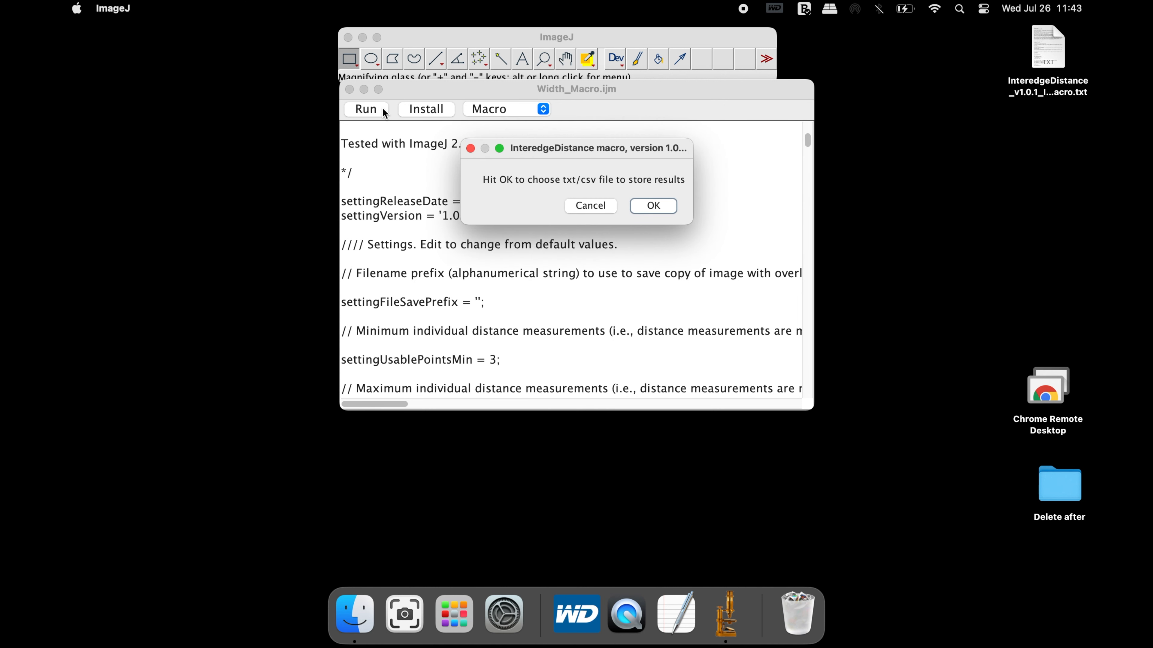
pyautogui.moveTo(533, 194)
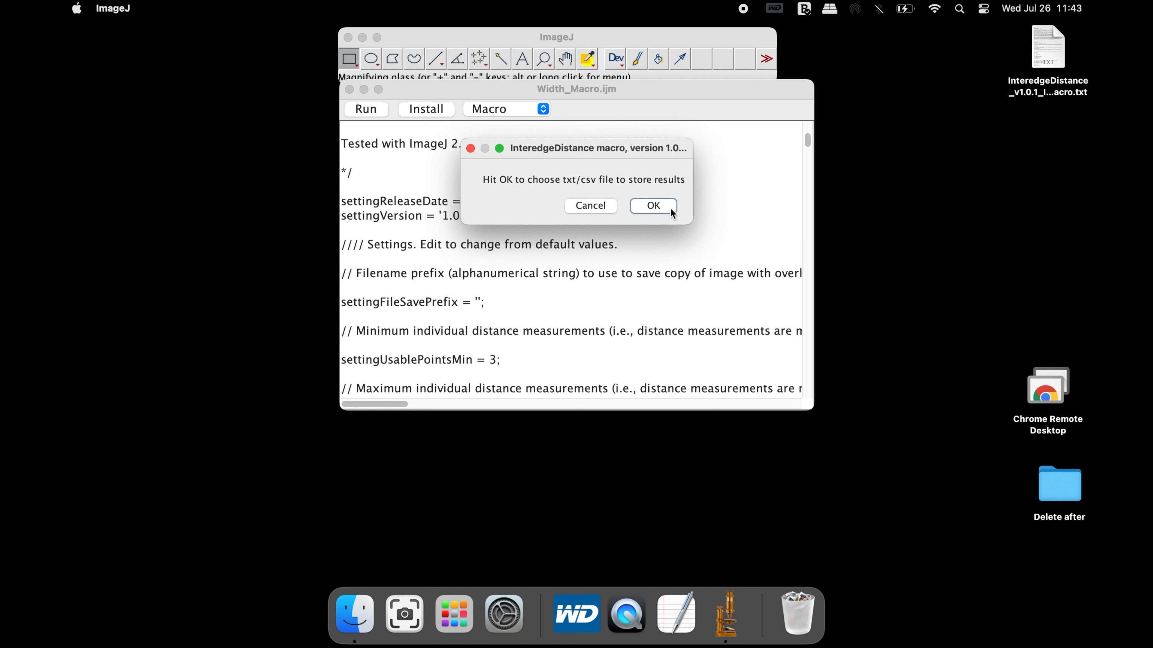
pyautogui.click(652, 206)
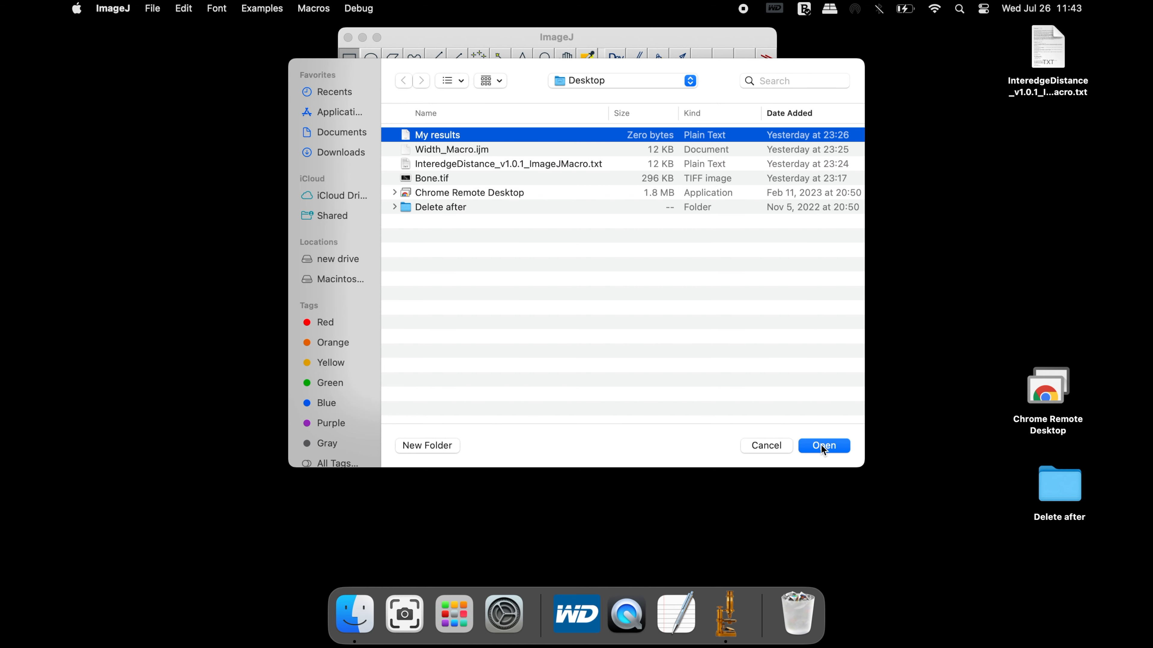
pyautogui.click(823, 445)
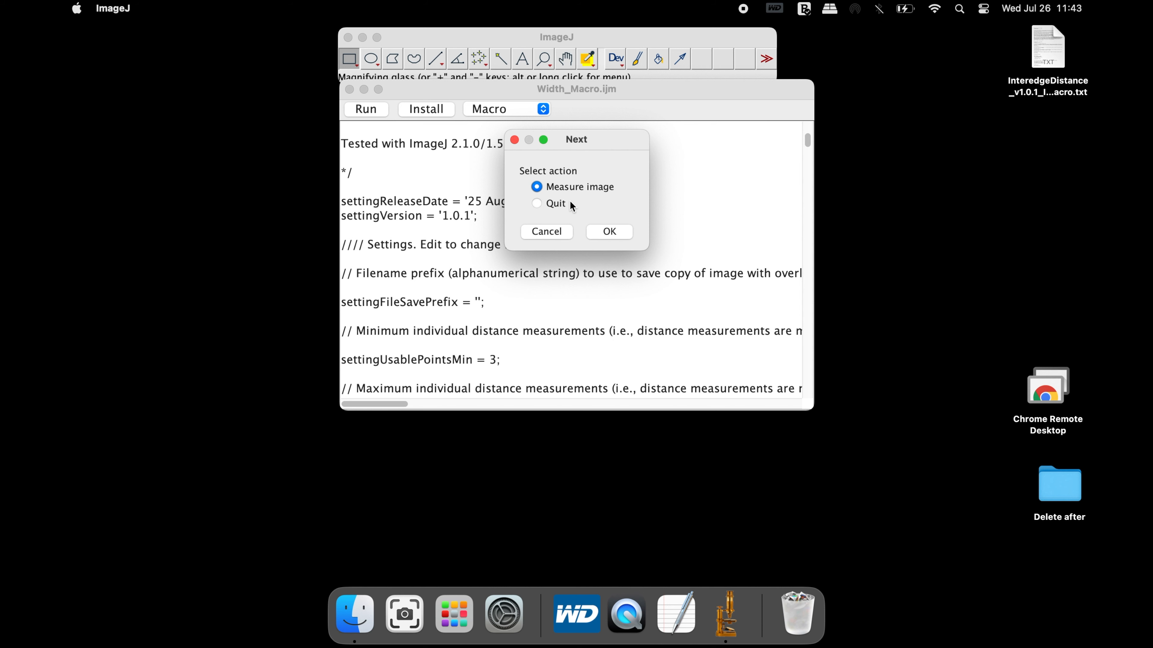
# Choose Measure image and open Bone.tif so the macro asks for the first edge line
pyautogui.click(609, 231)
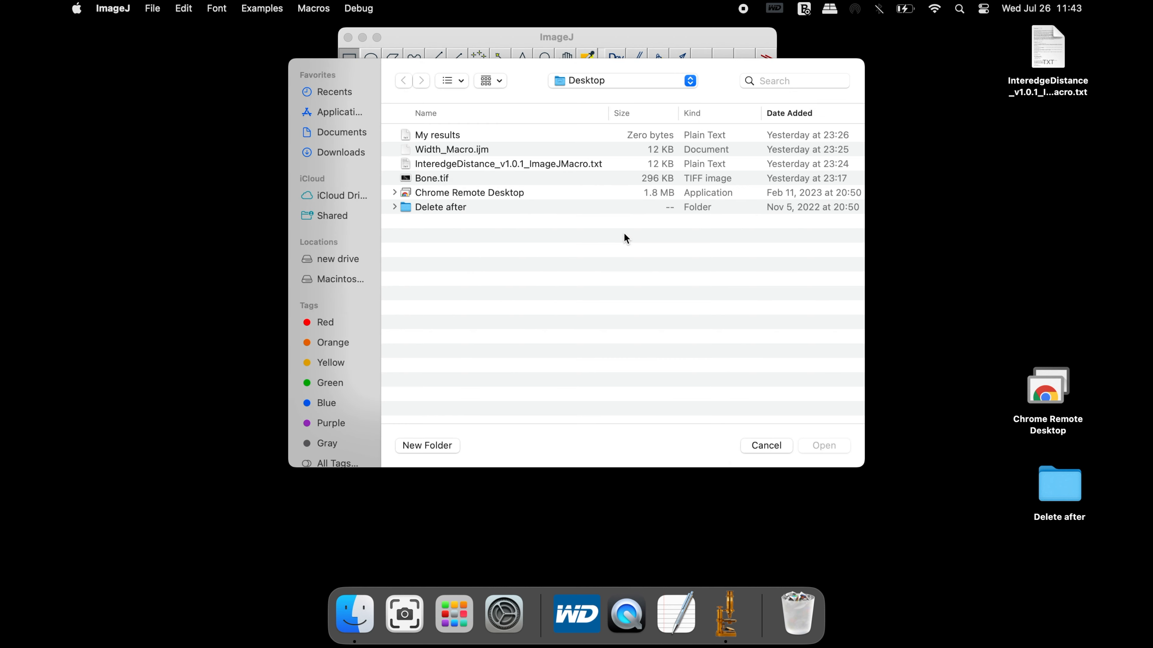
pyautogui.click(432, 178)
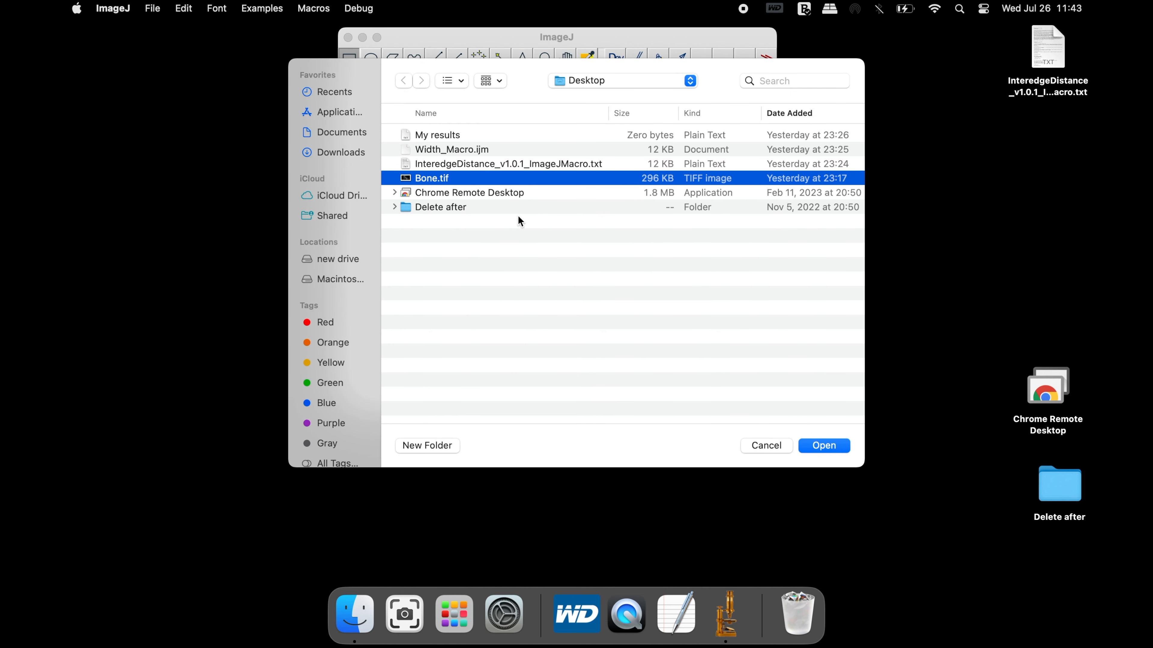
pyautogui.click(823, 446)
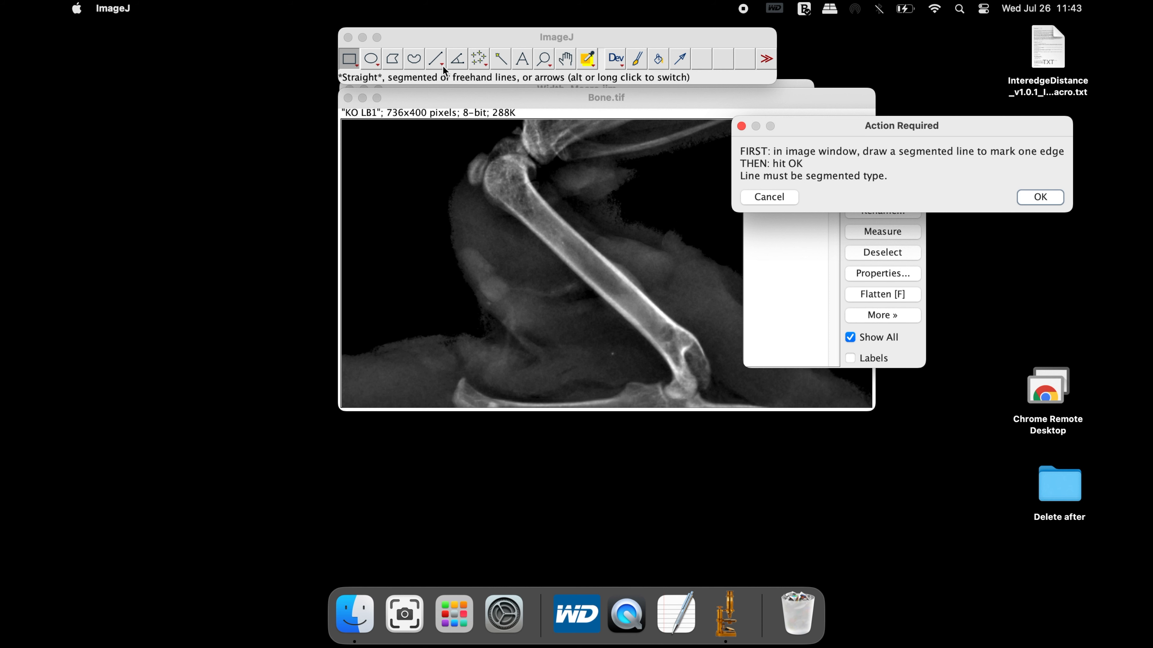
# Draw segmented lines along both femur edges and accept them, giving an average width of 44.9 px
pyautogui.click(435, 59)
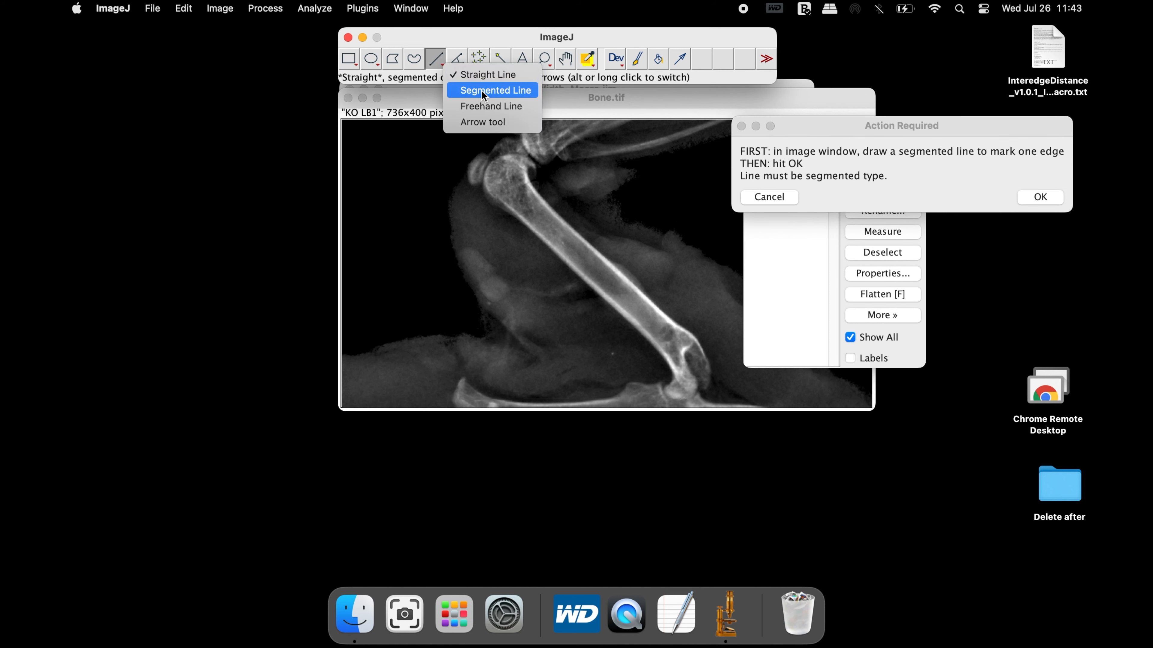
pyautogui.click(498, 89)
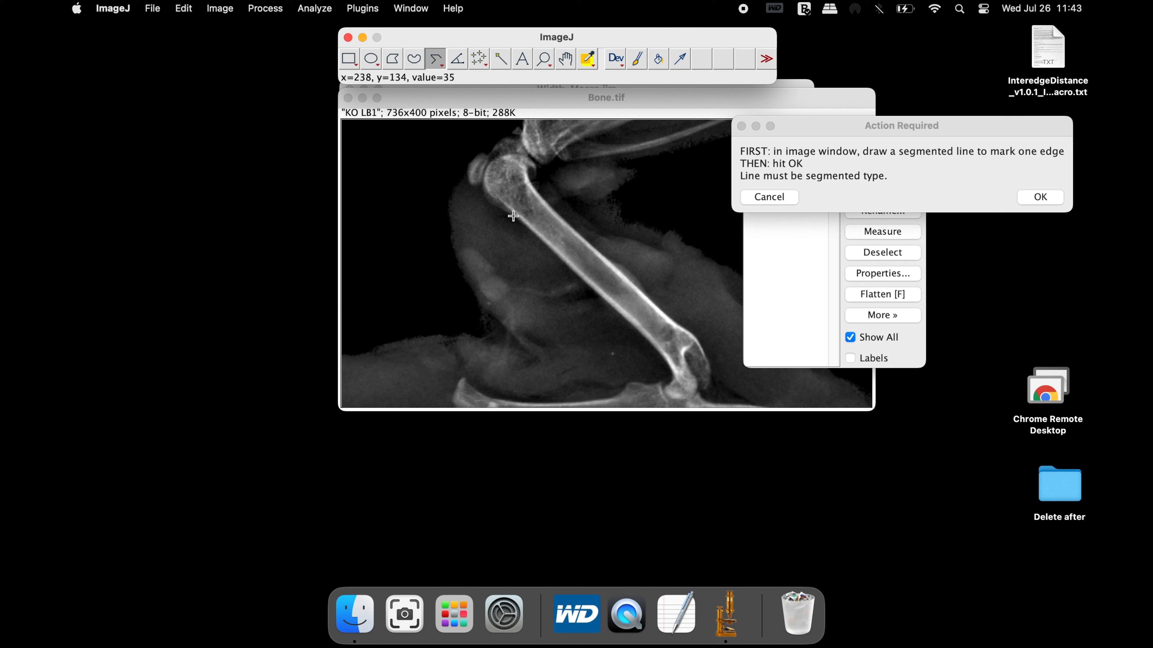
pyautogui.moveTo(513, 216); pyautogui.dragTo(529, 232)
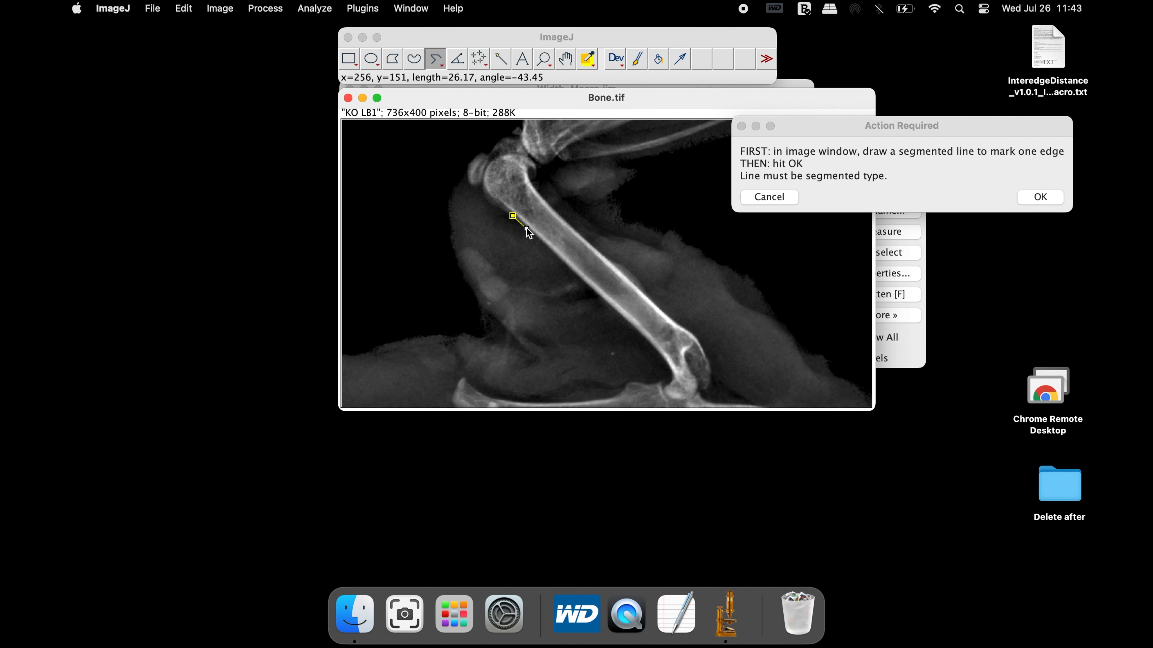
pyautogui.moveTo(514, 217); pyautogui.dragTo(617, 320)
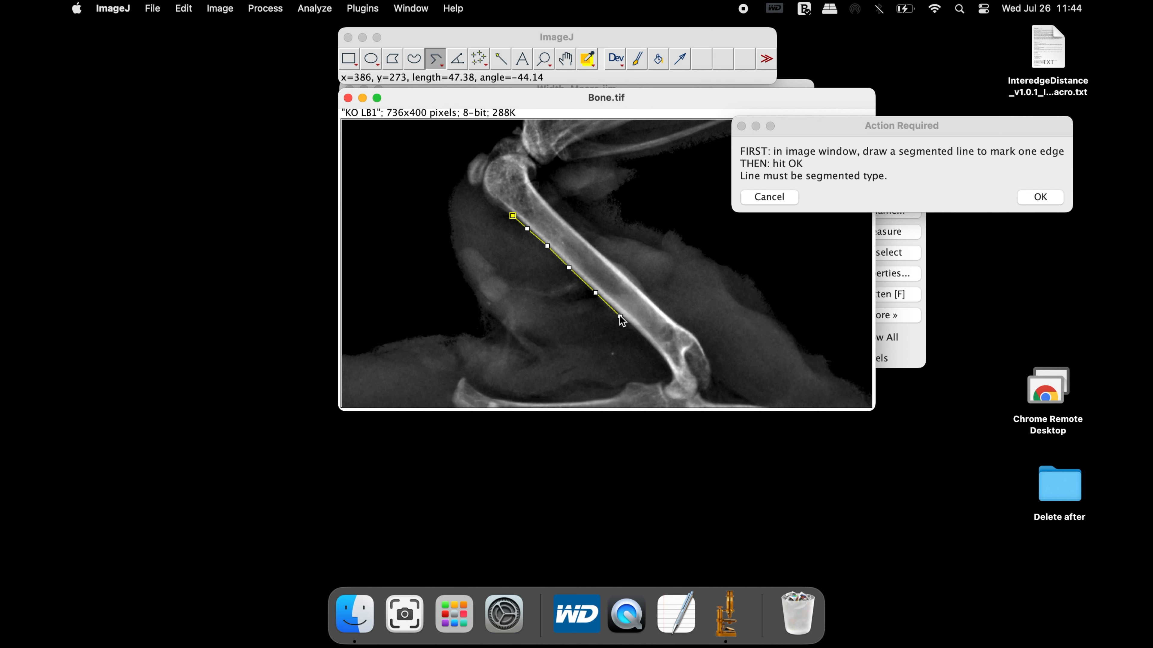
pyautogui.moveTo(619, 322); pyautogui.dragTo(652, 350)
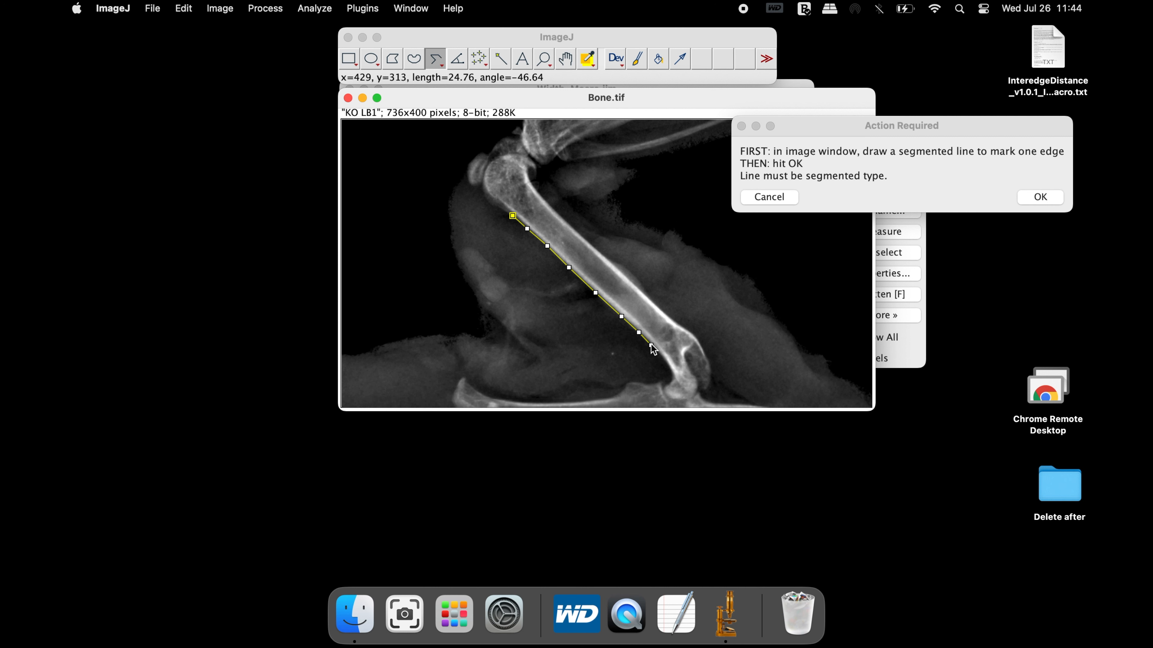
pyautogui.moveTo(812, 253)
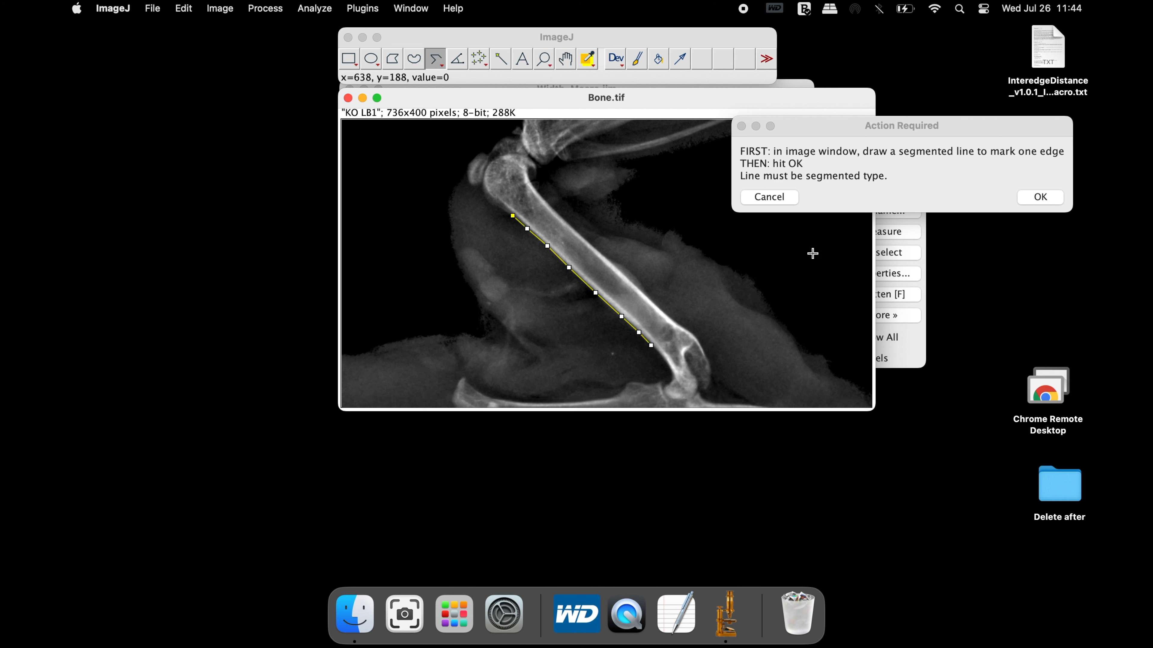
pyautogui.click(1039, 196)
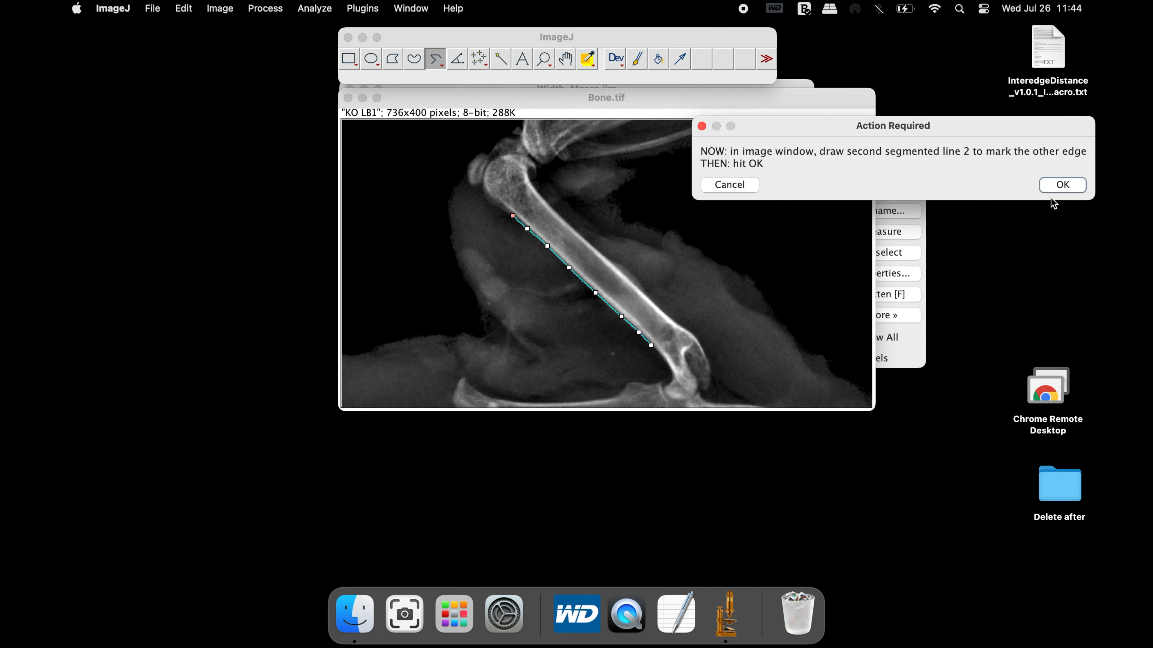
pyautogui.moveTo(821, 184)
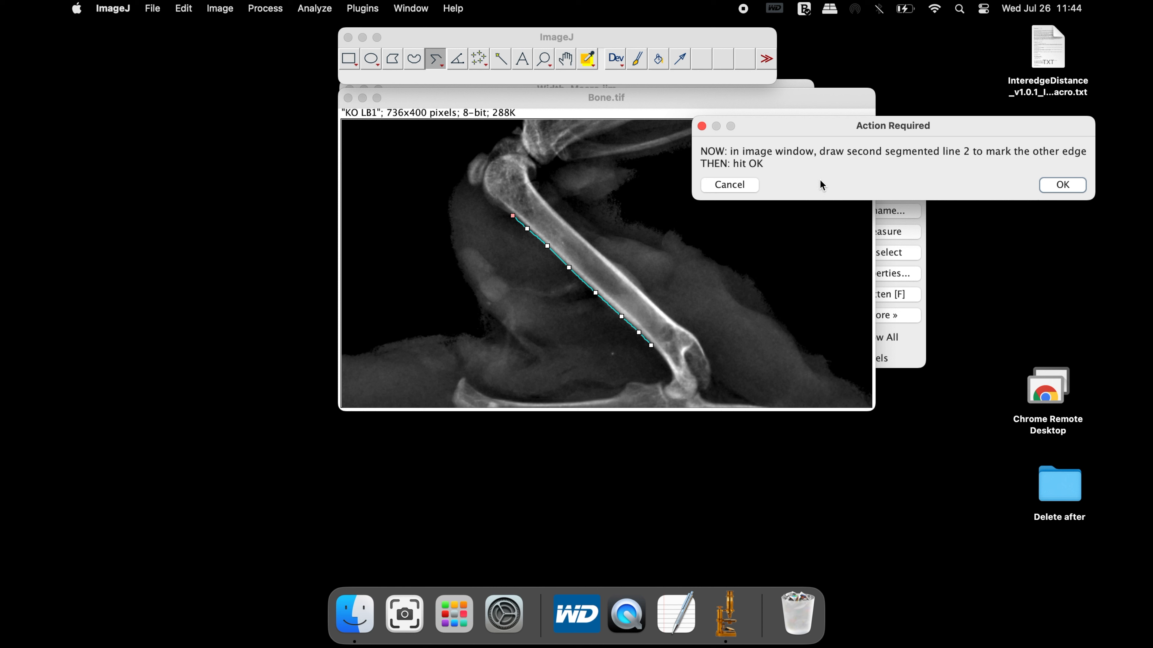
pyautogui.moveTo(547, 207)
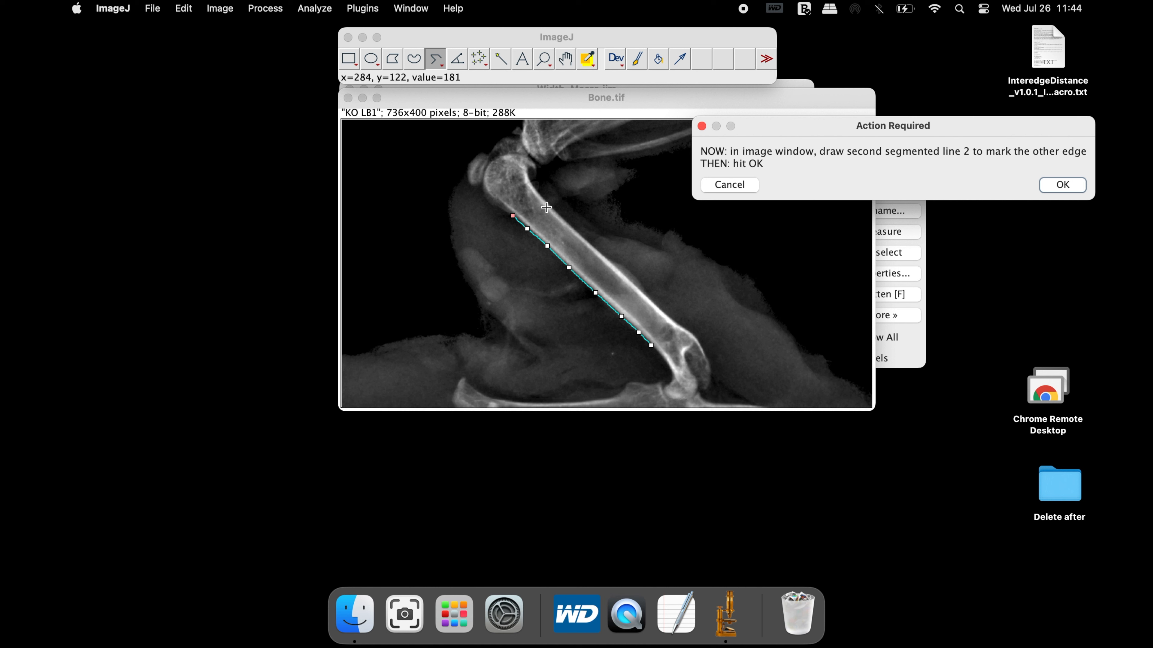
pyautogui.moveTo(539, 196)
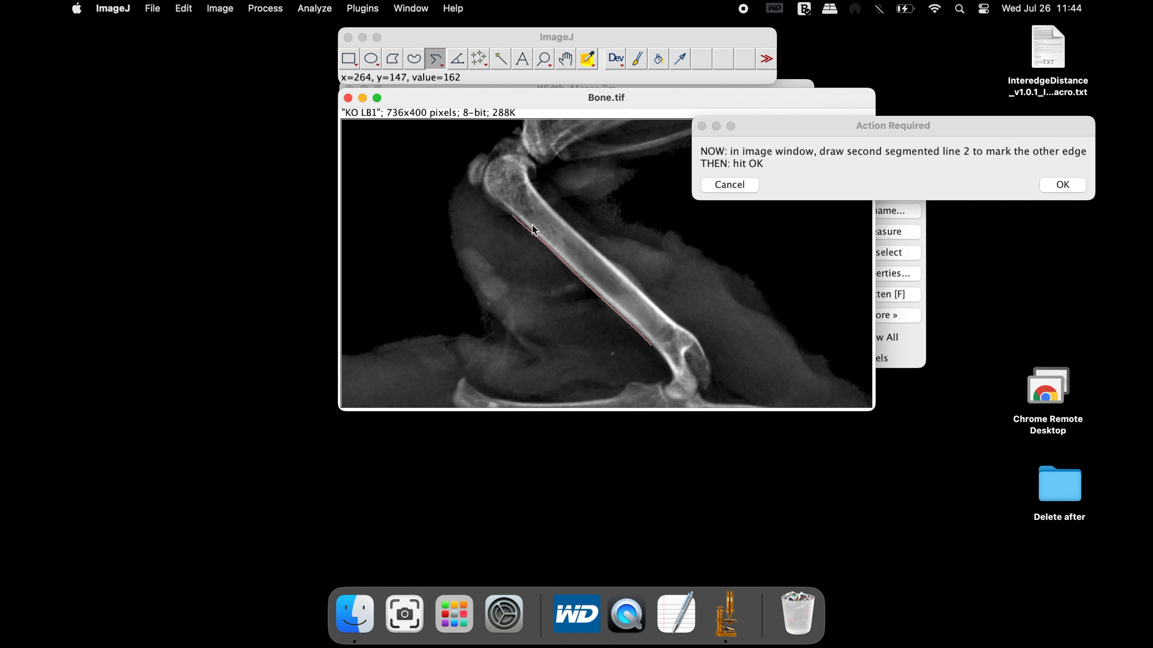
pyautogui.moveTo(538, 232)
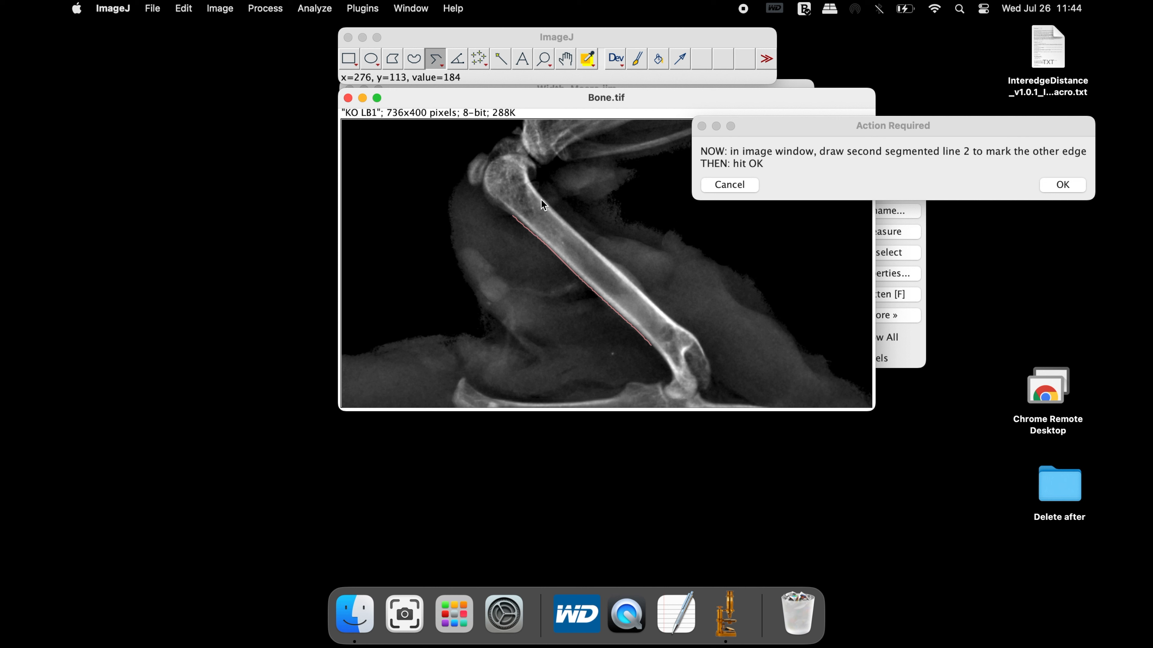
pyautogui.moveTo(540, 200)
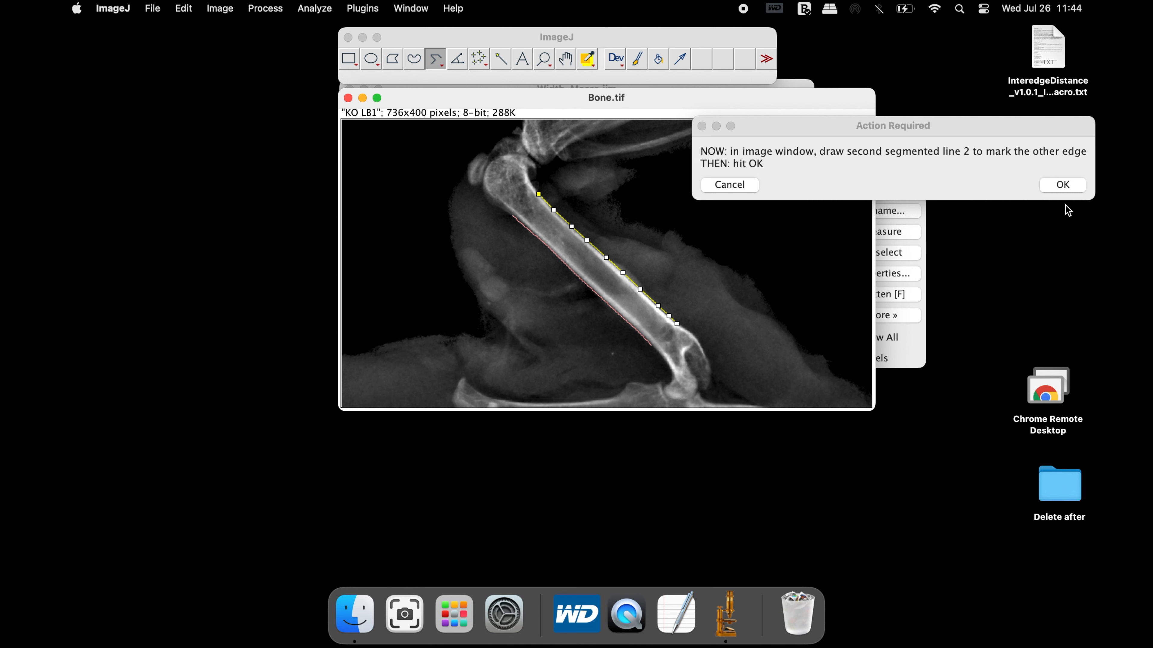
pyautogui.click(1061, 184)
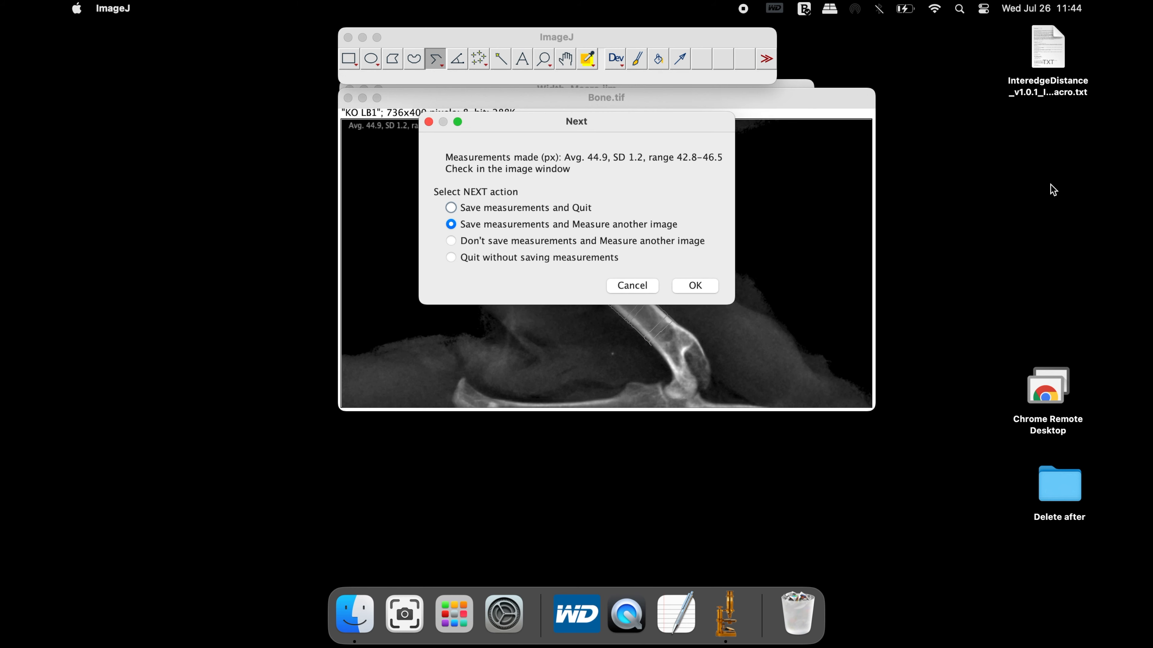
# Save measurements and quit, close Width_Macro, and open My results showing mean 44.9, SD 1.2
pyautogui.moveTo(576, 121); pyautogui.dragTo(915, 103)
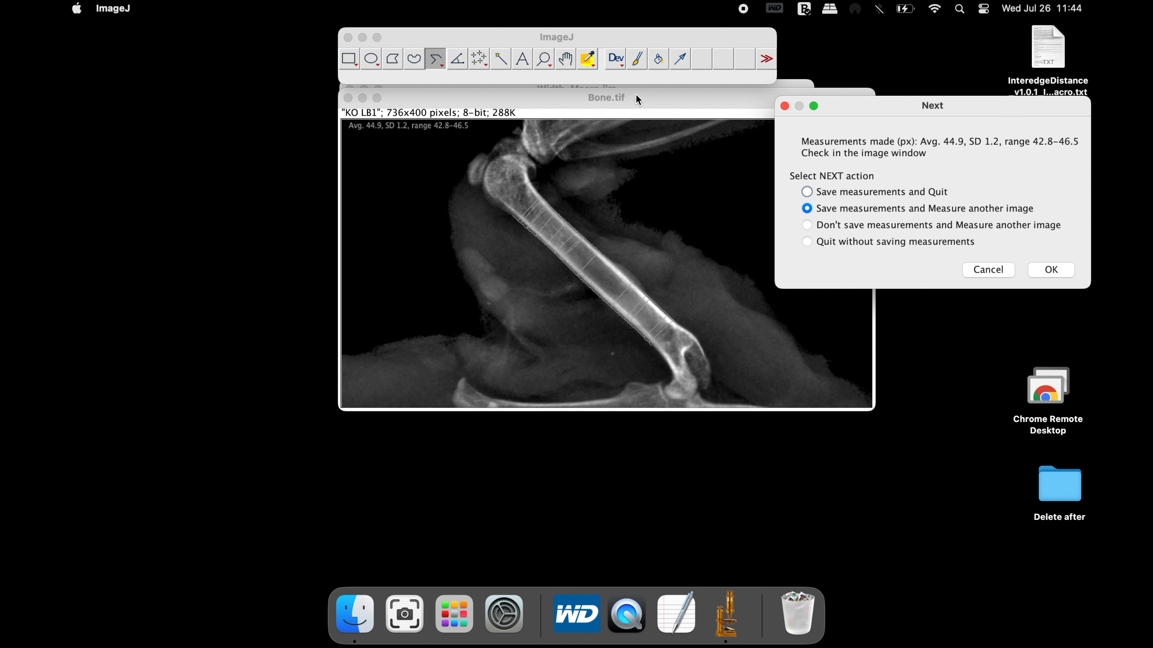
pyautogui.moveTo(516, 231)
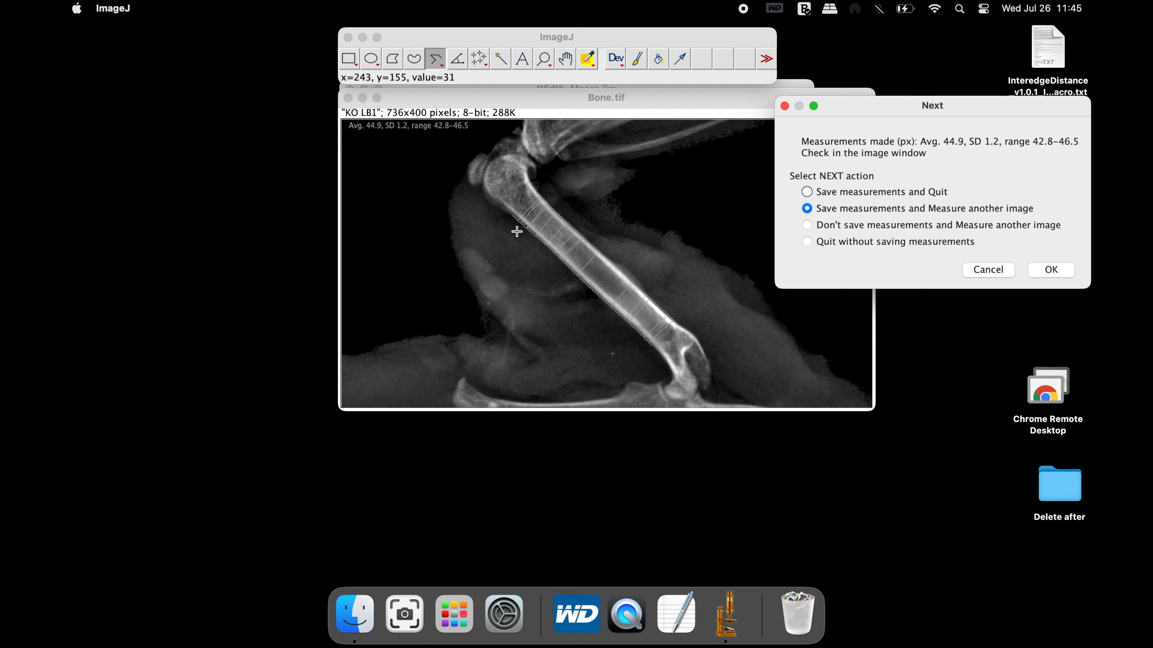
pyautogui.moveTo(526, 238)
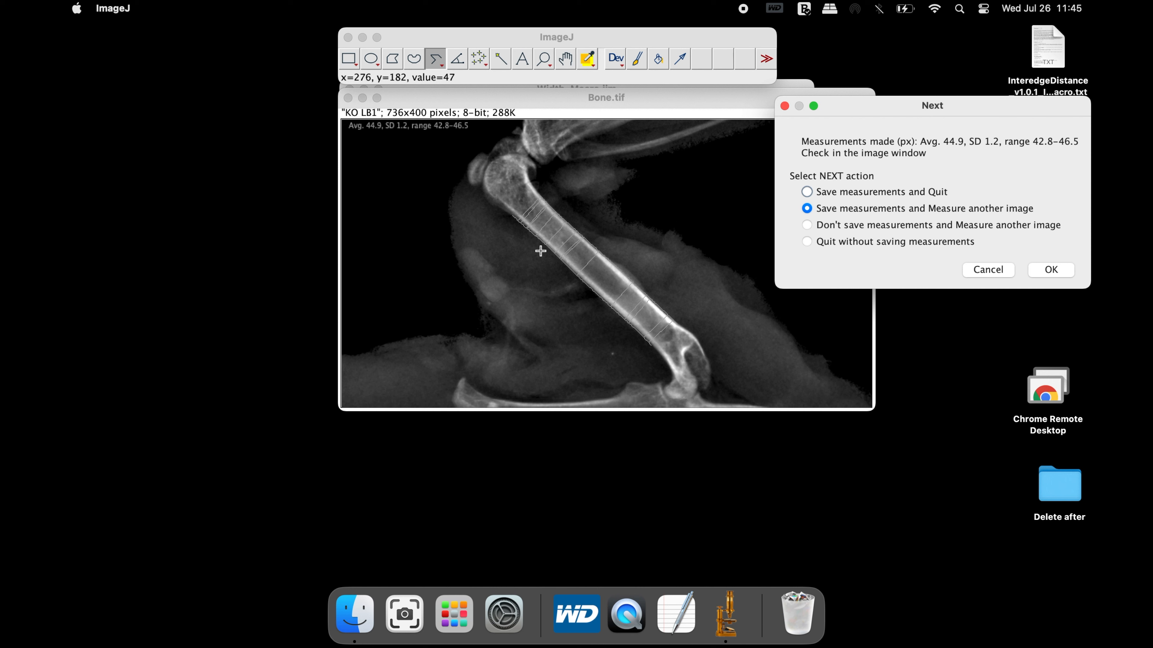
pyautogui.moveTo(613, 318)
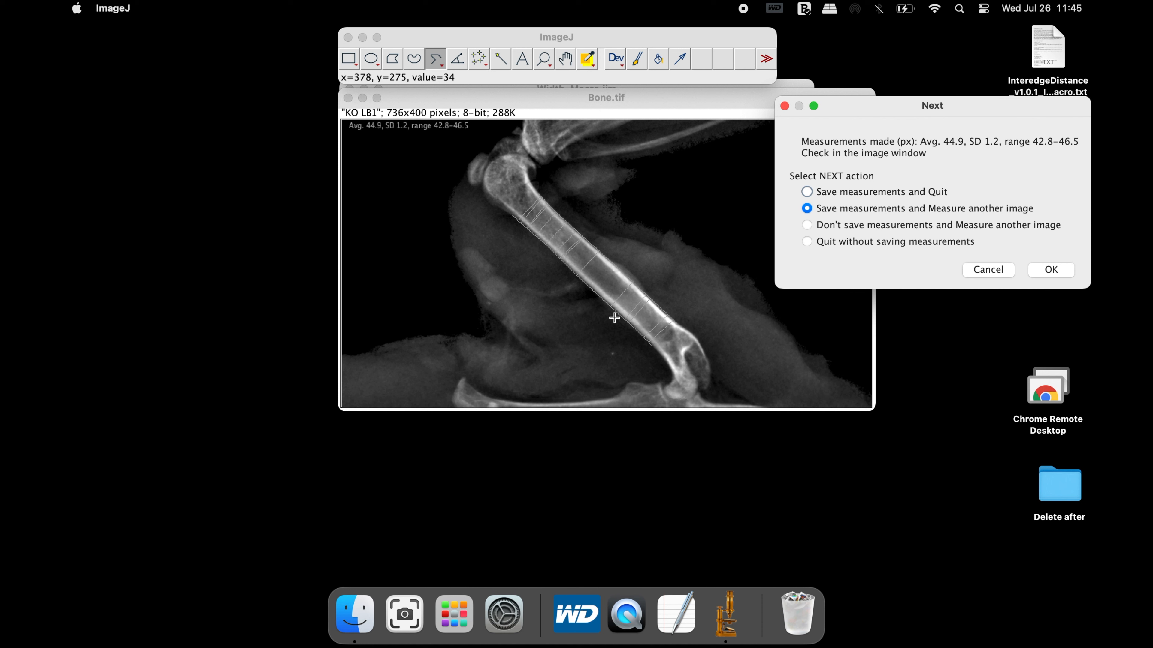
pyautogui.moveTo(639, 347)
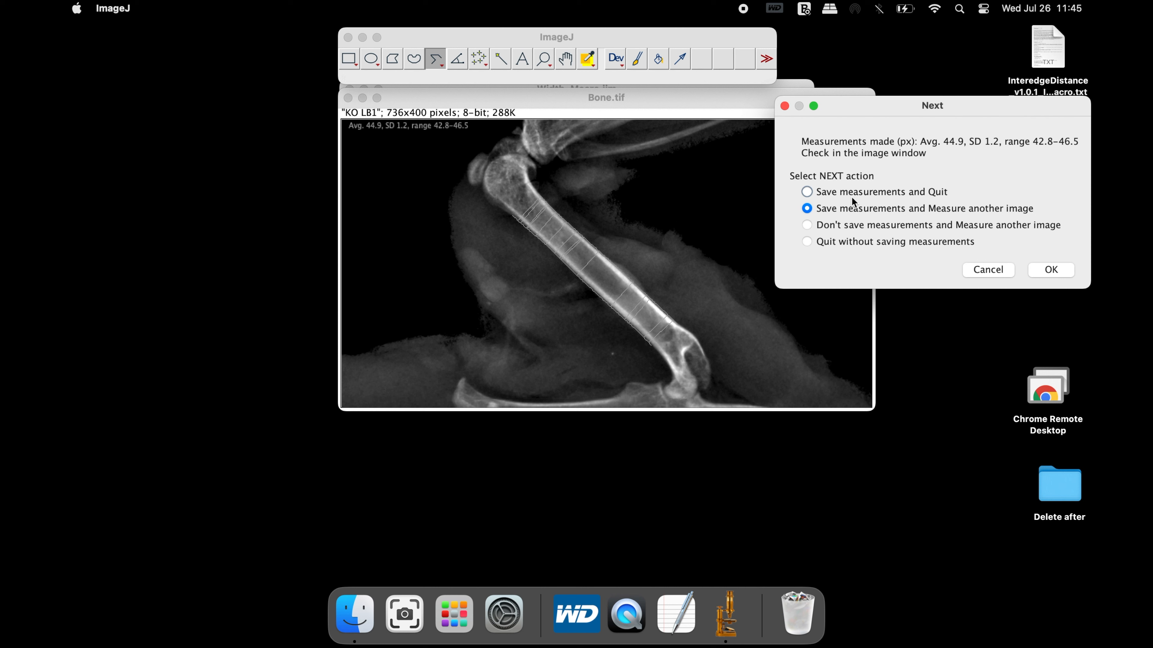
pyautogui.moveTo(852, 197)
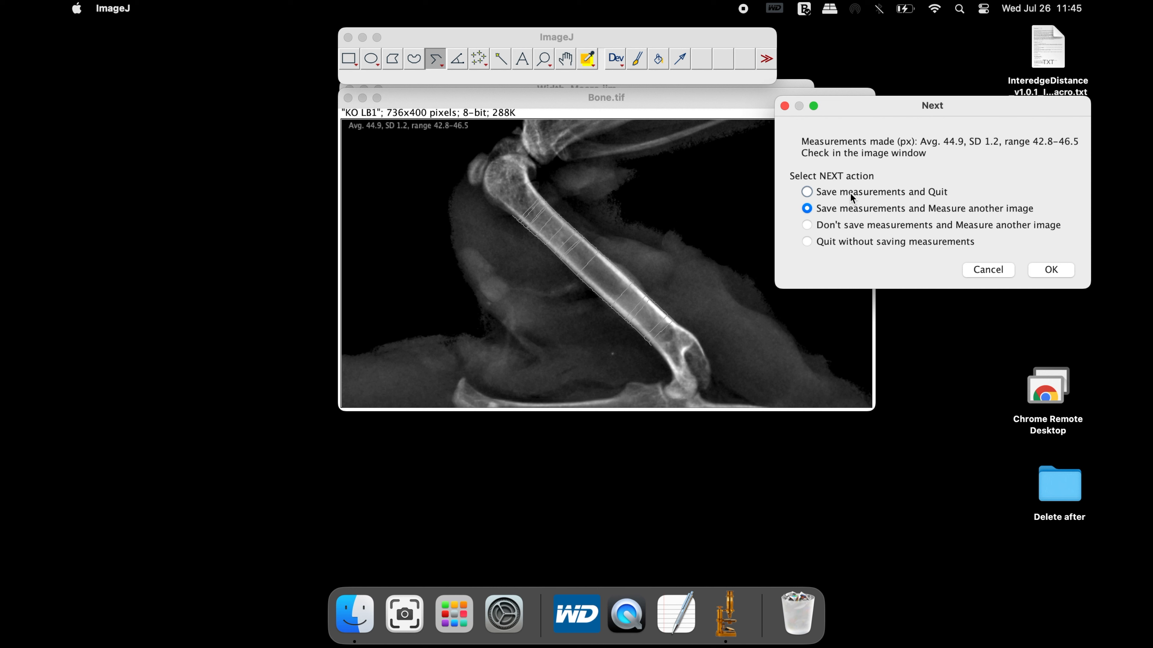
pyautogui.moveTo(866, 221)
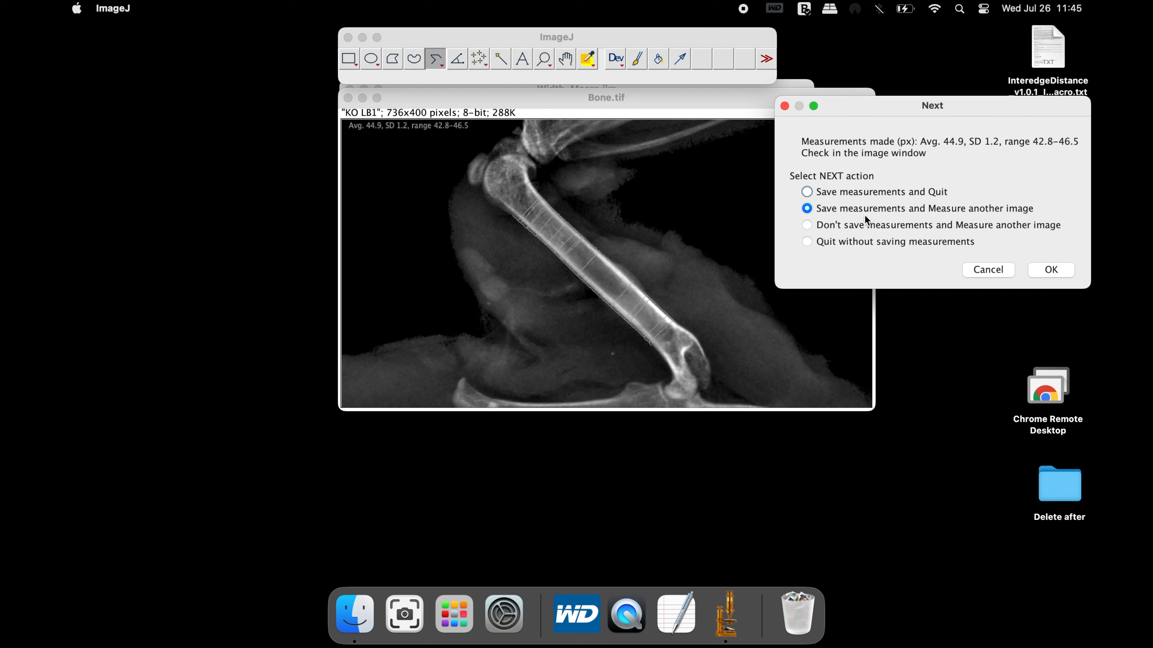
pyautogui.moveTo(862, 200)
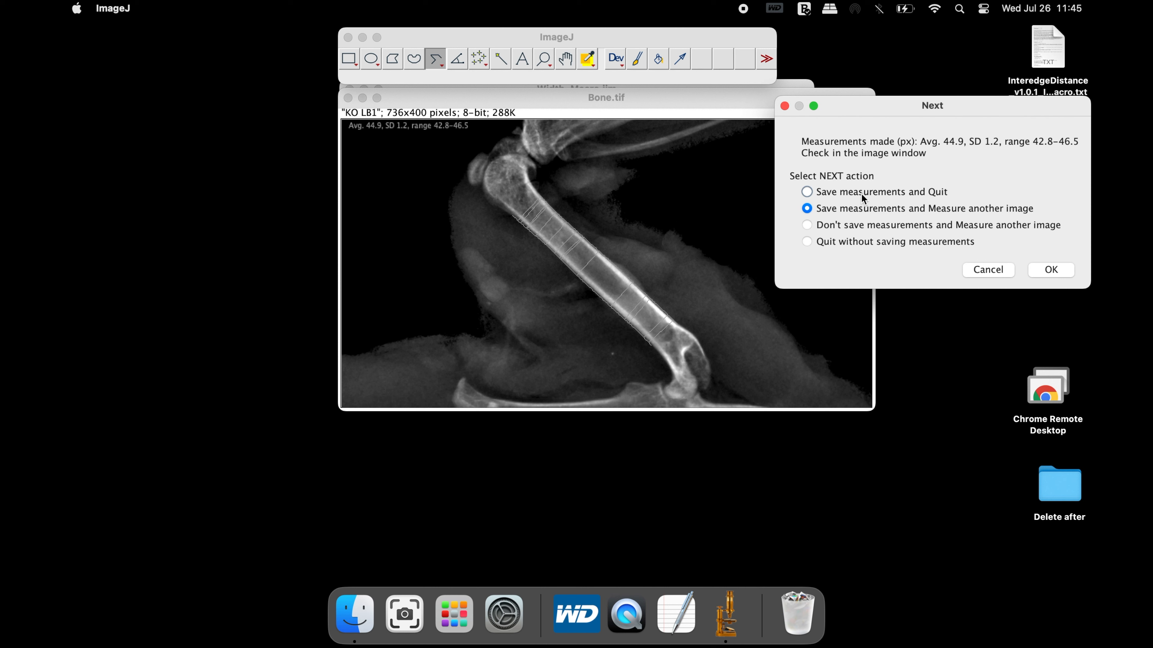
pyautogui.click(806, 192)
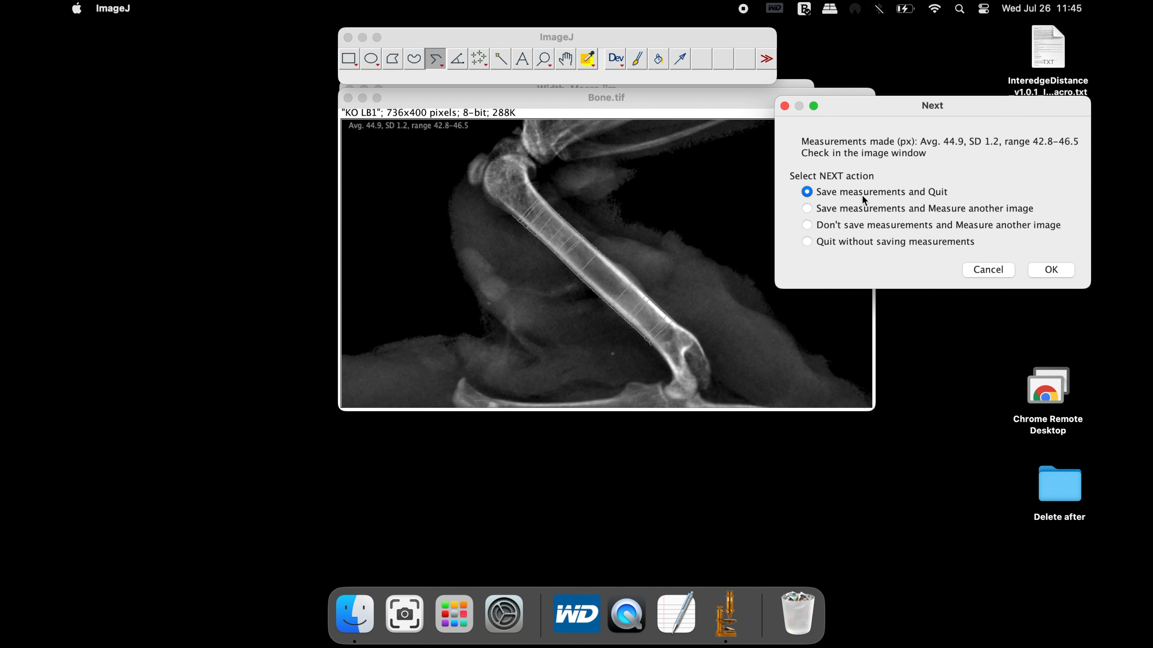
pyautogui.moveTo(869, 197)
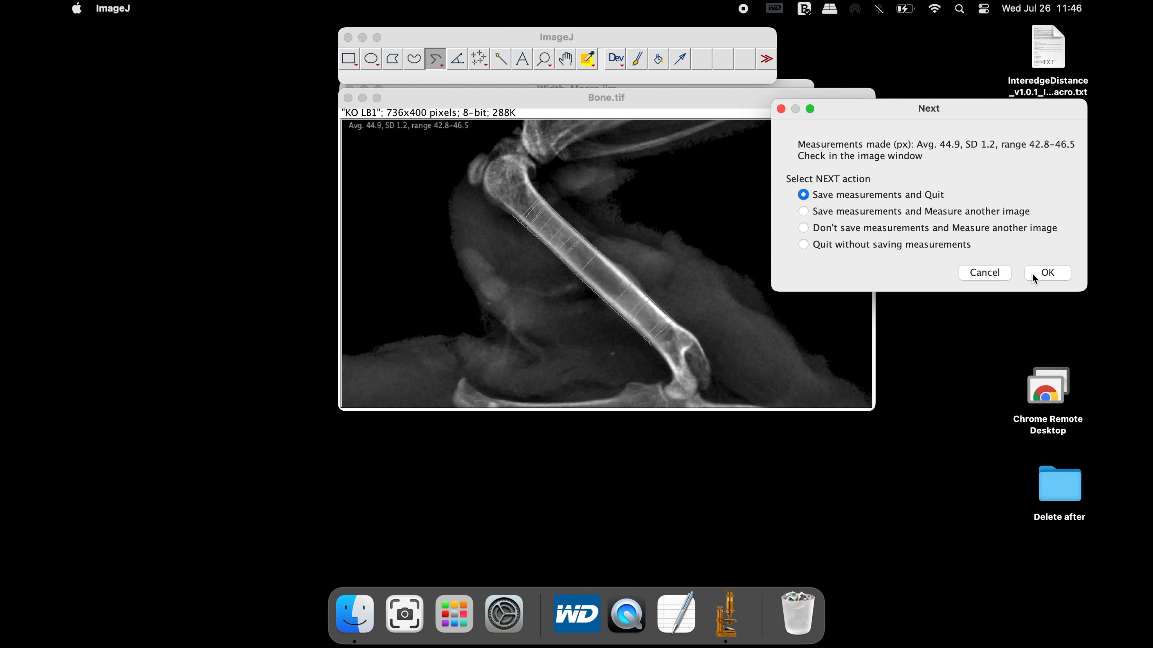
pyautogui.click(1045, 272)
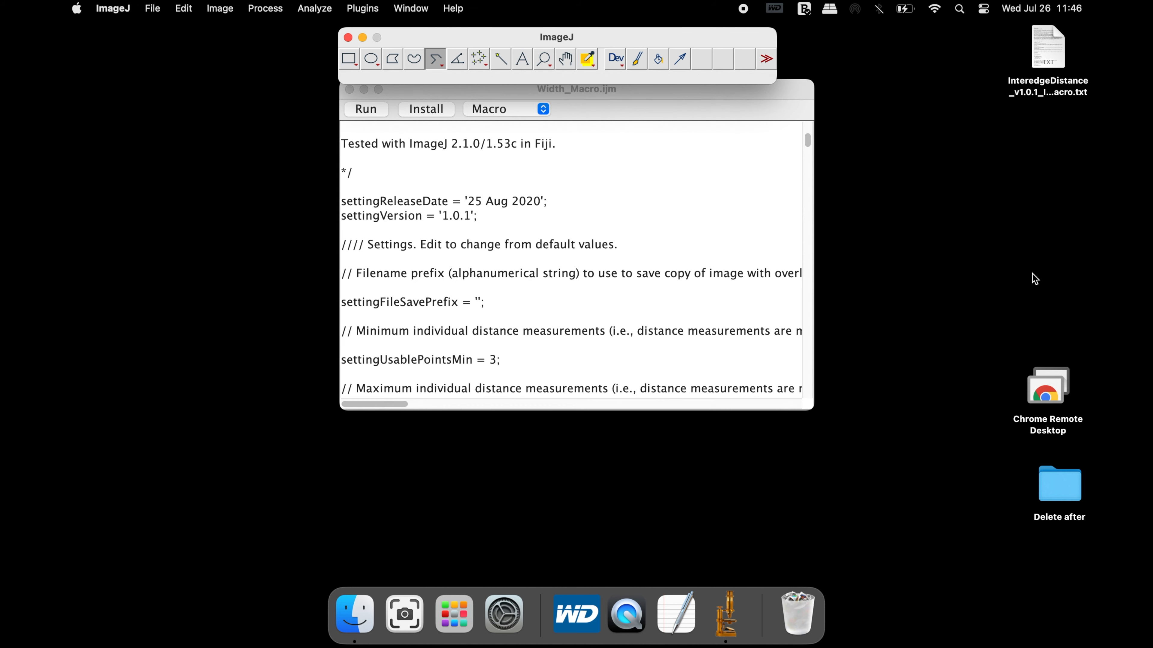
pyautogui.moveTo(352, 99)
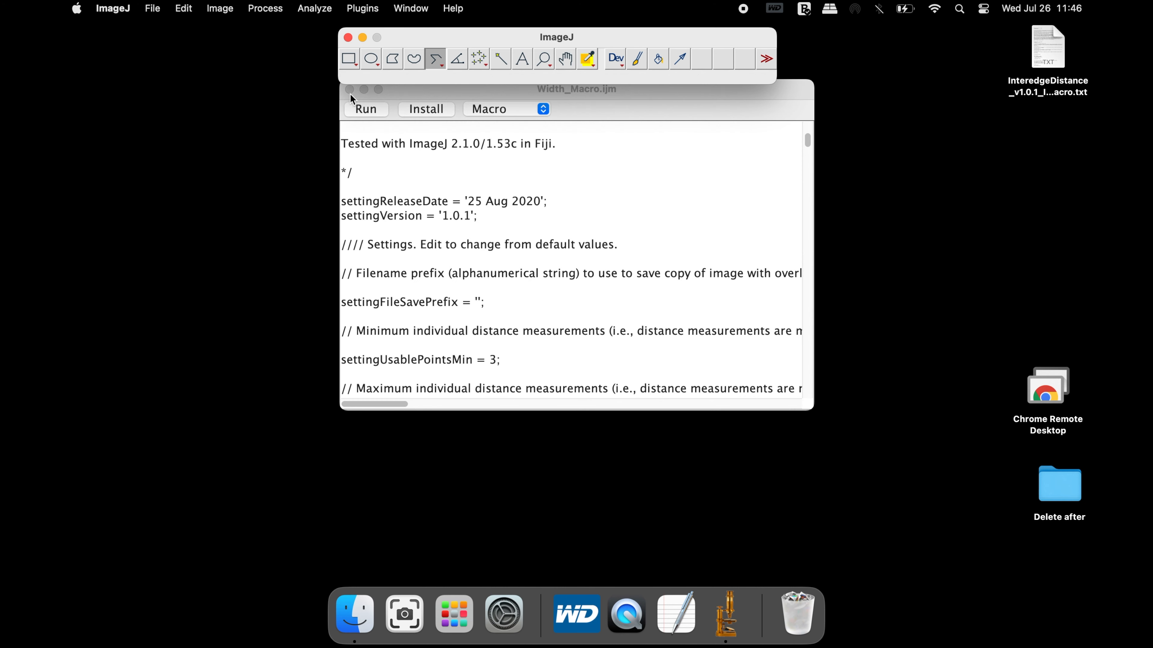
pyautogui.click(348, 89)
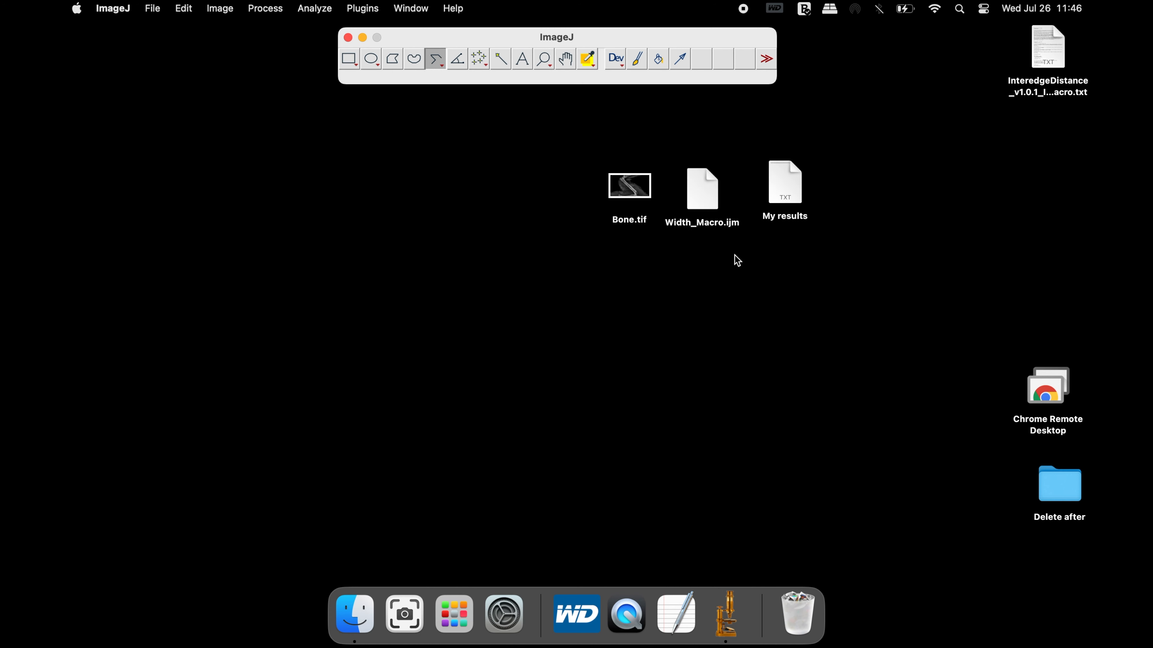
pyautogui.doubleClick(785, 185)
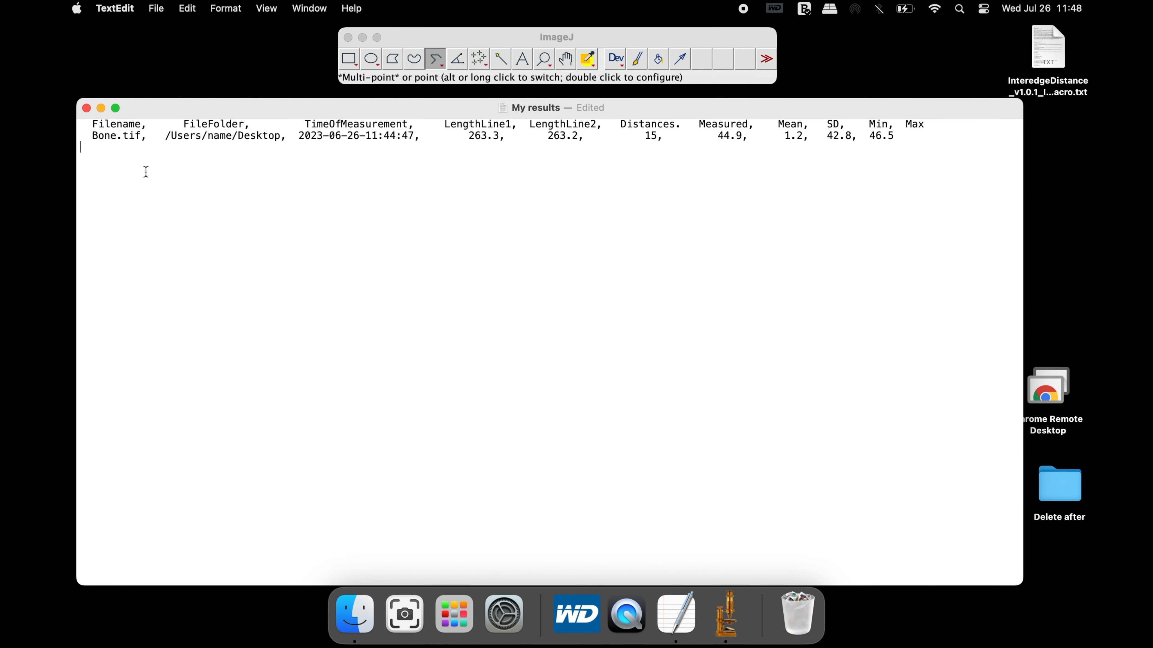
pyautogui.doubleClick(118, 123)
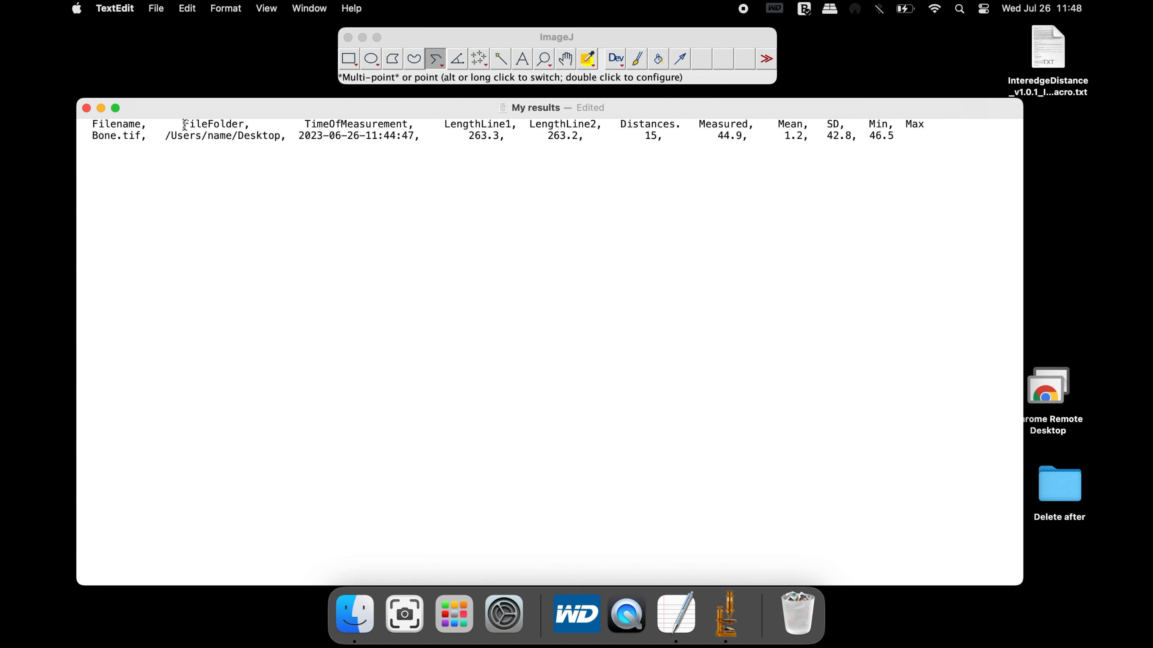
pyautogui.doubleClick(213, 124)
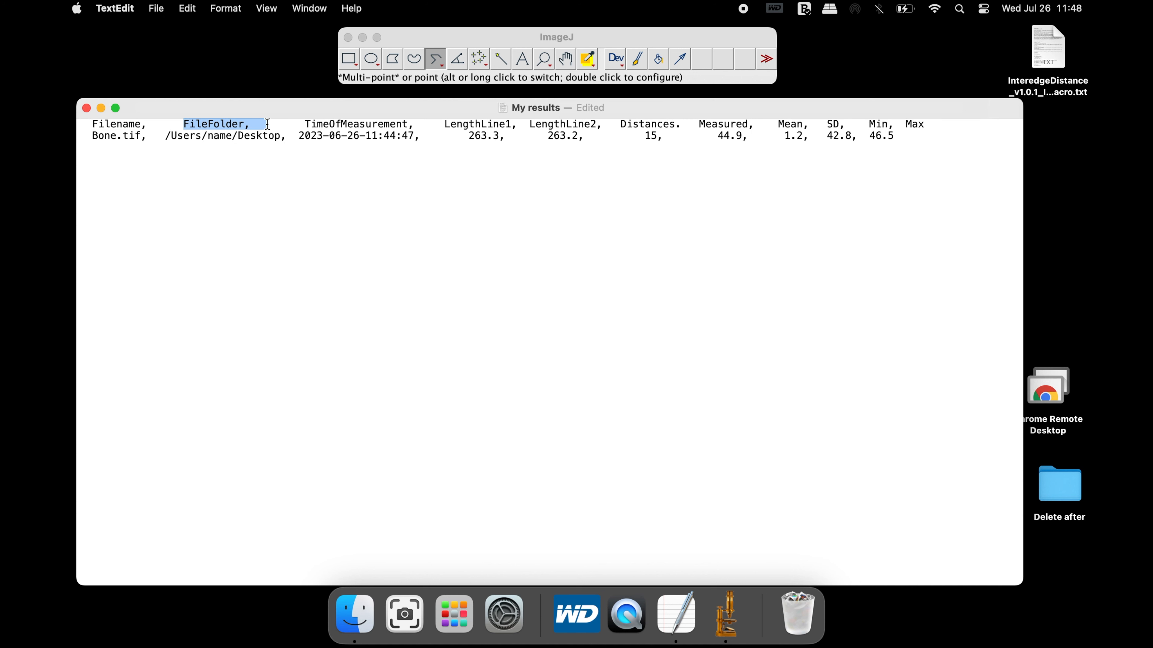
pyautogui.click(304, 124)
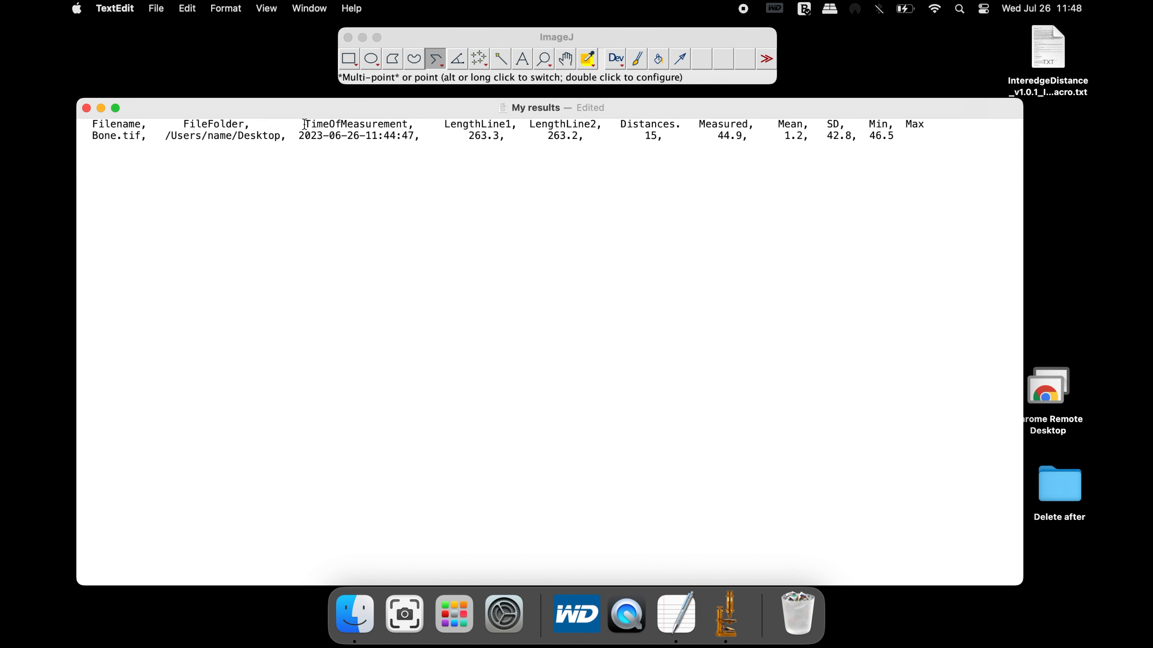
pyautogui.click(543, 59)
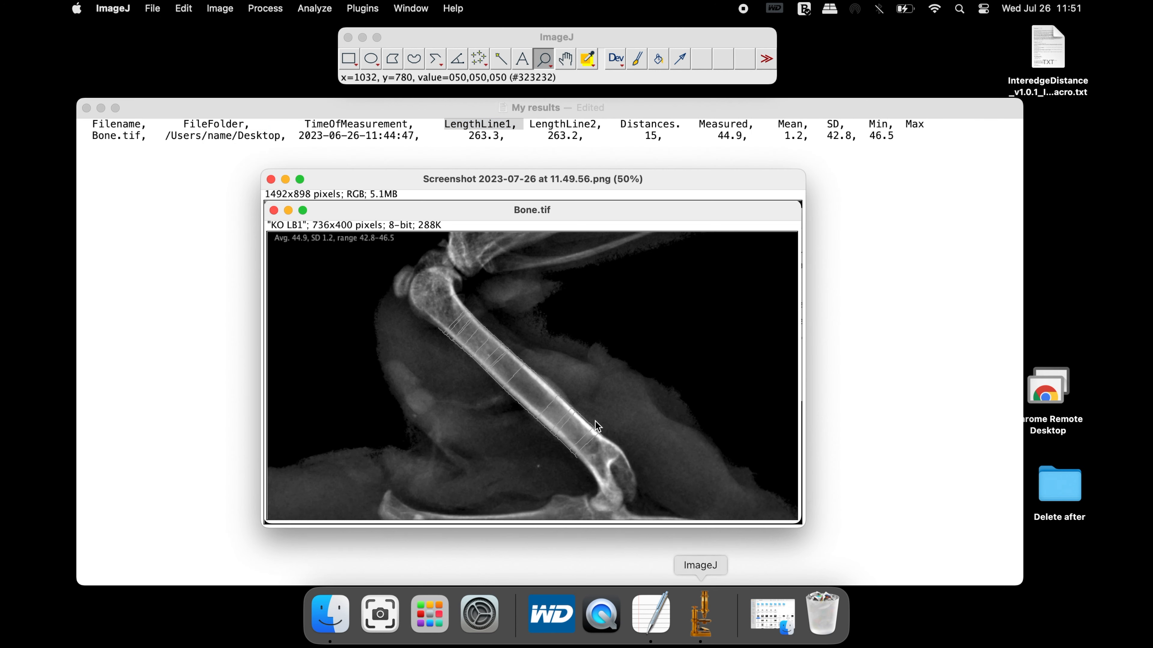
pyautogui.moveTo(440, 344)
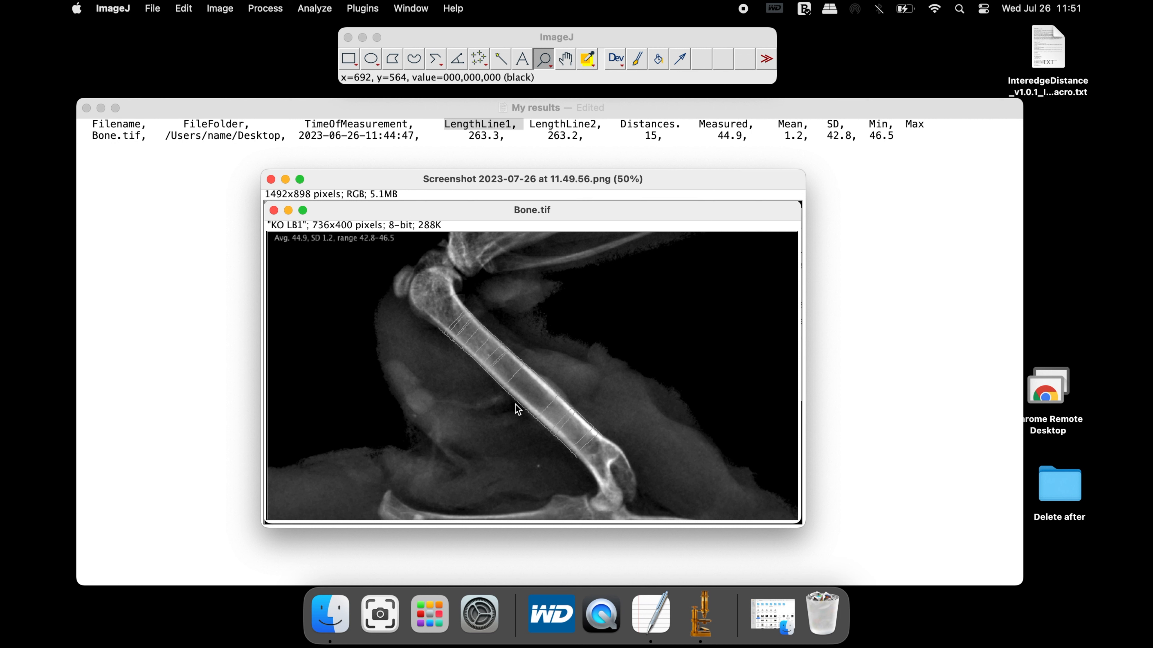
pyautogui.moveTo(564, 325)
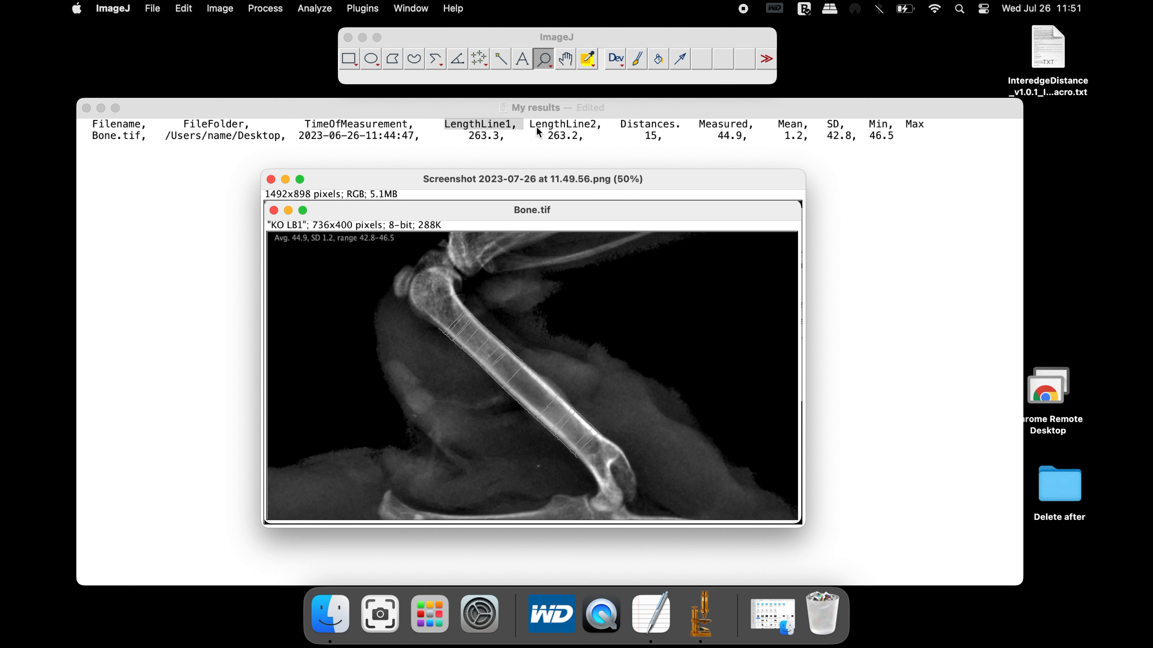
pyautogui.moveTo(471, 307)
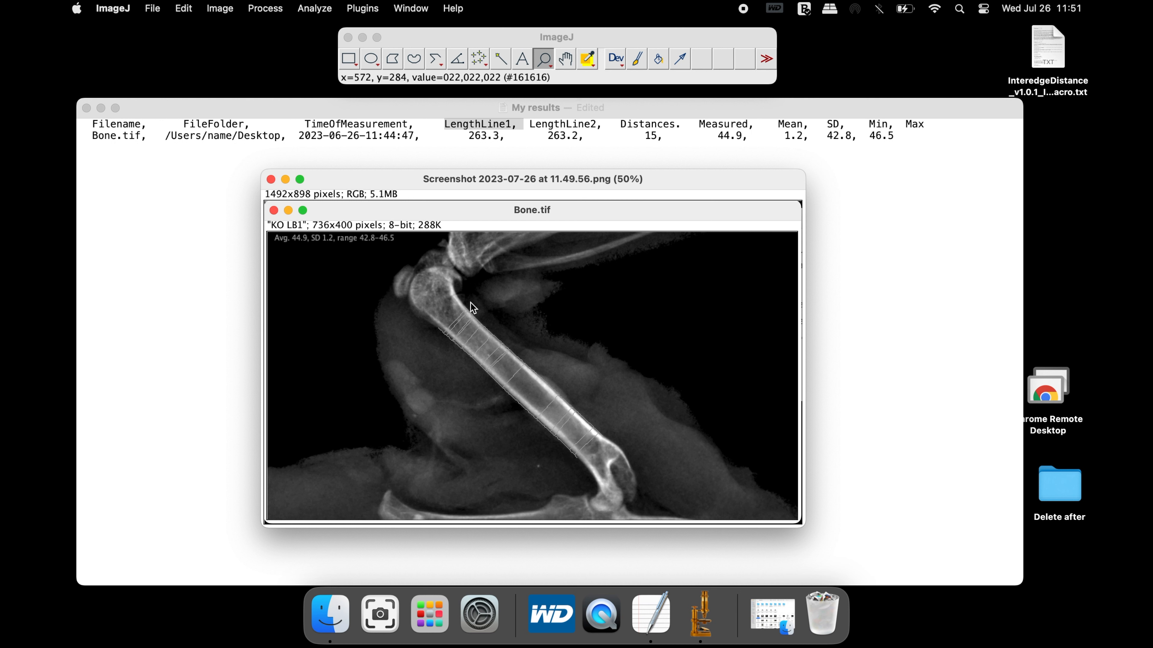
pyautogui.moveTo(556, 377)
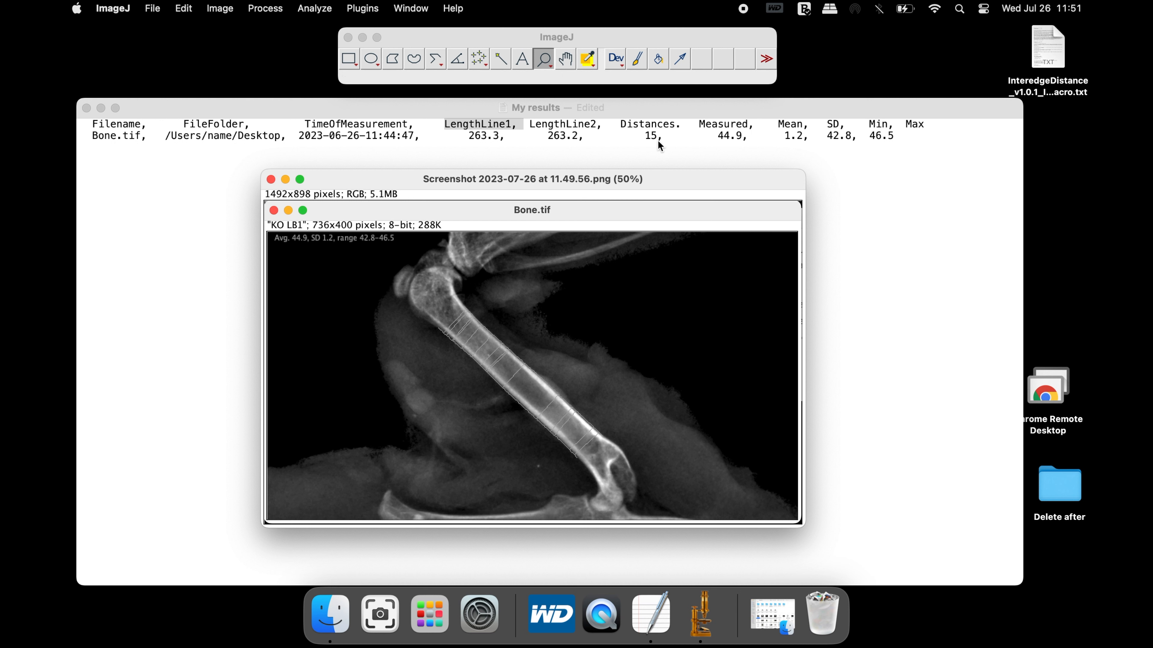
pyautogui.moveTo(602, 465)
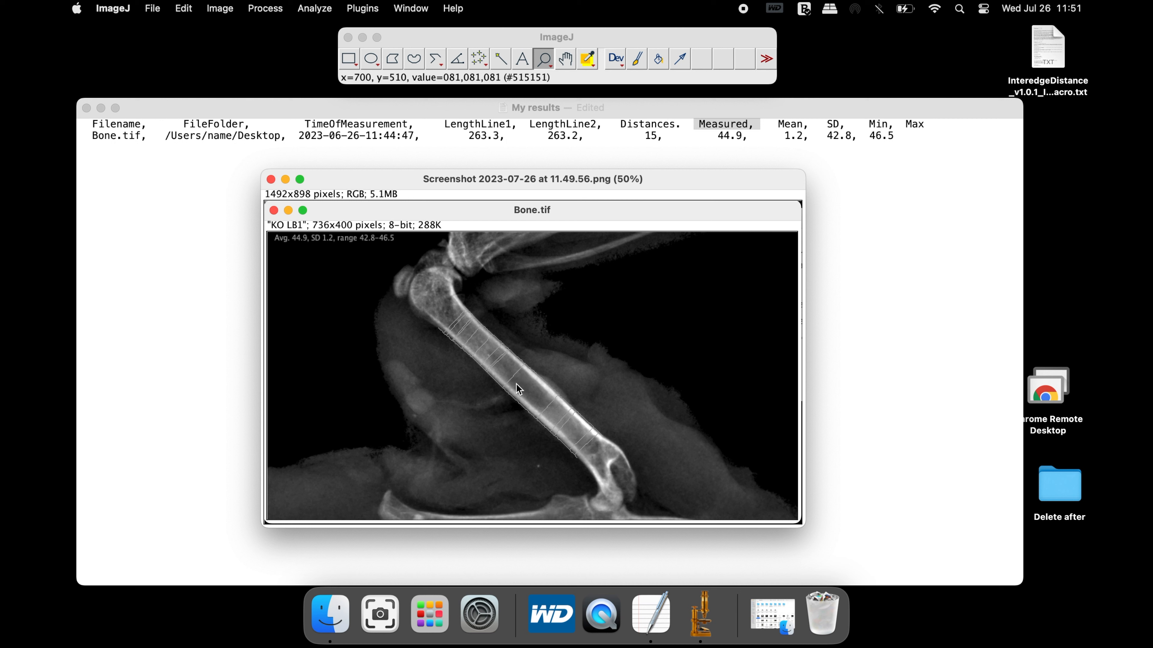
pyautogui.moveTo(533, 381)
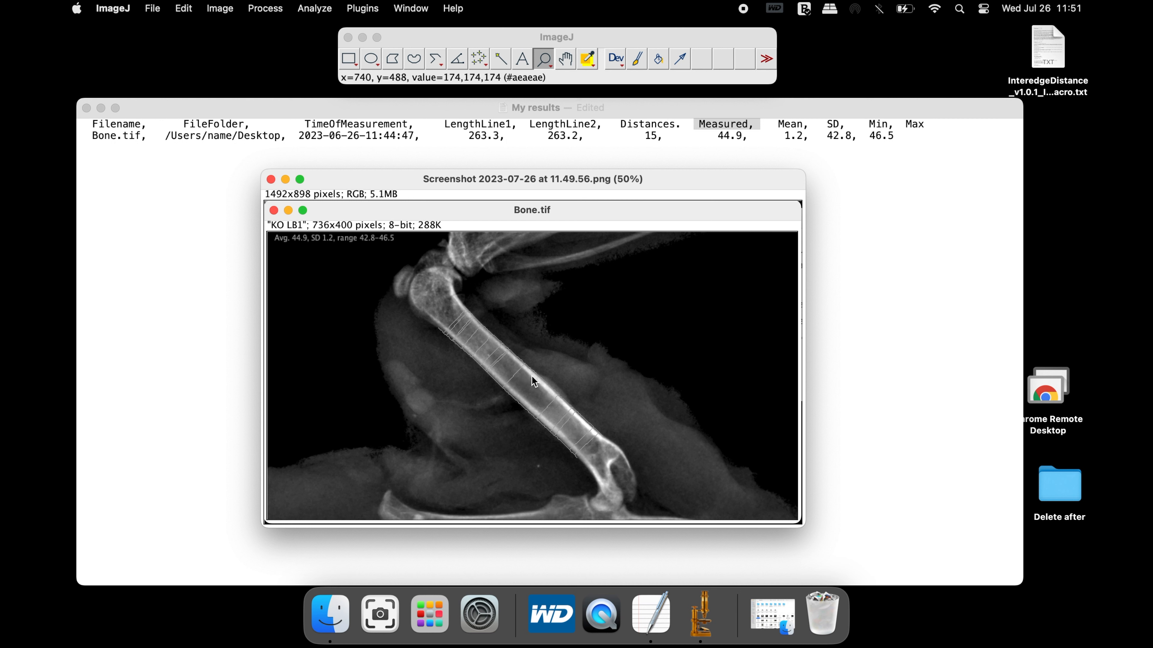
pyautogui.moveTo(526, 387)
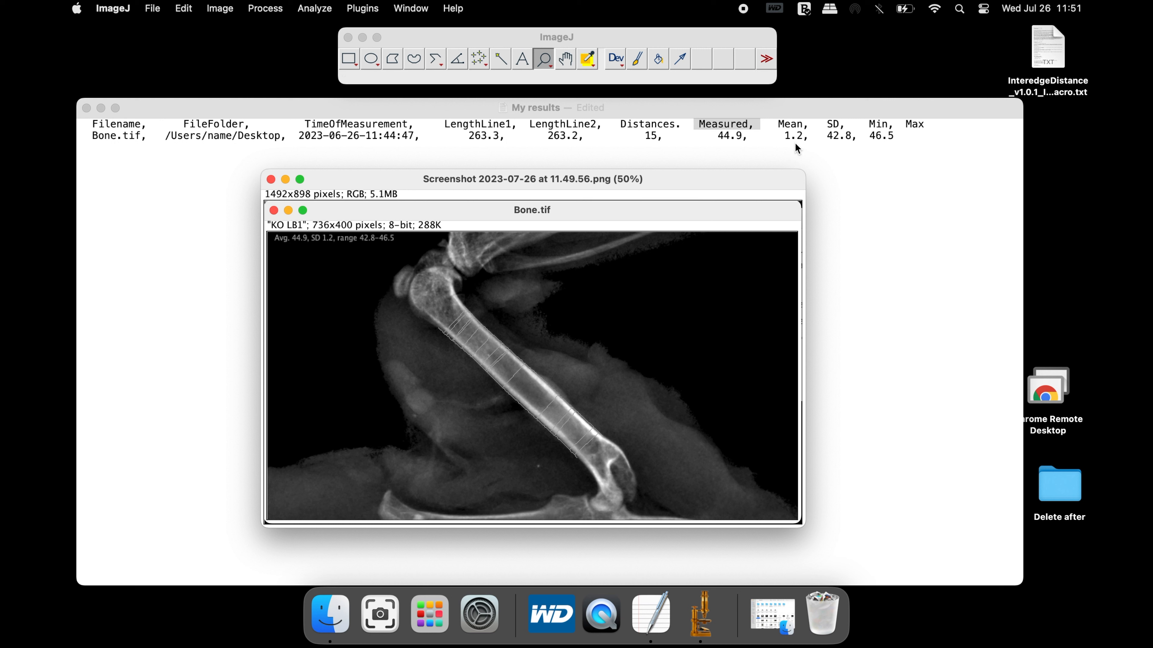
pyautogui.moveTo(877, 147)
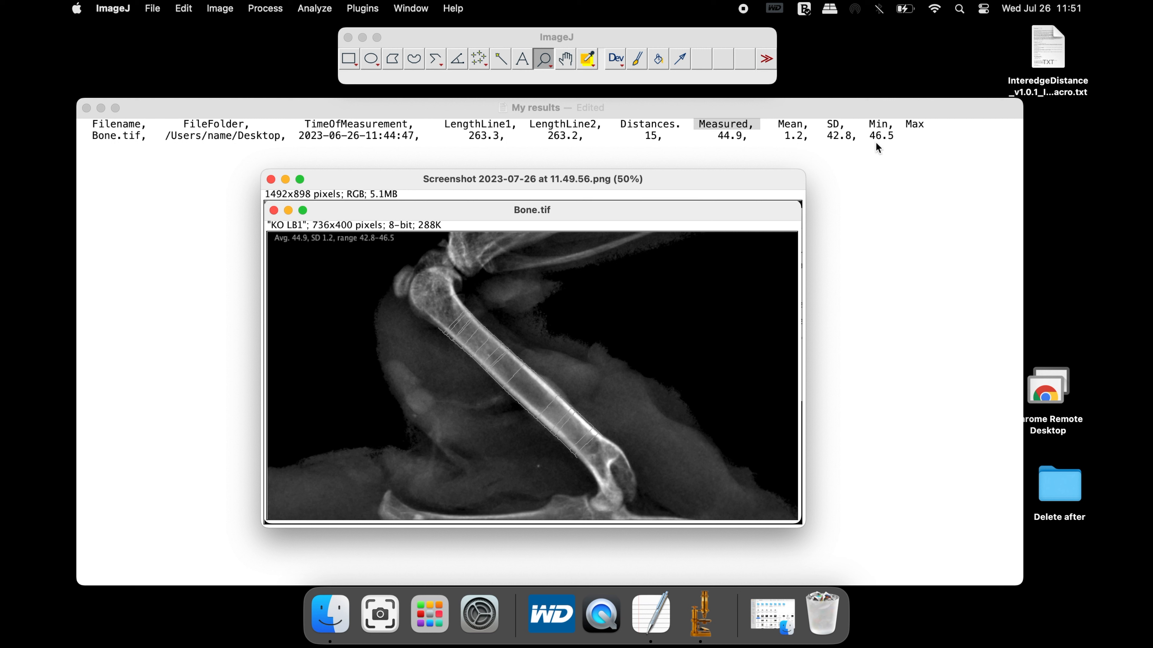